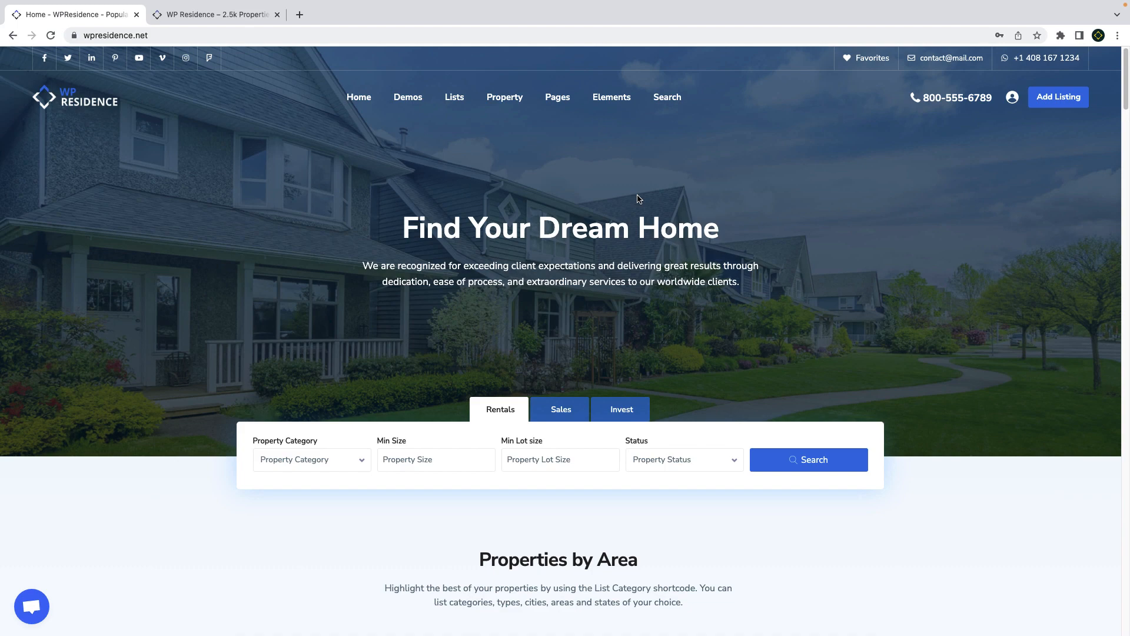
pyautogui.moveTo(664, 232)
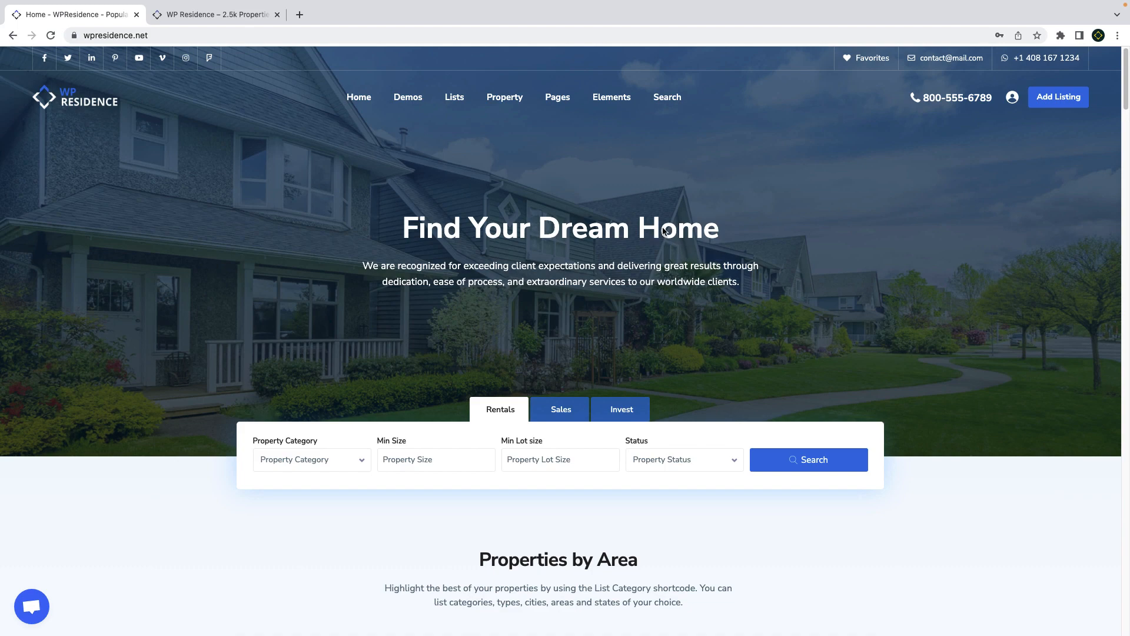
# - Bring up the MLS 2.5k Properties demo tab and scroll to its Featured Categories
pyautogui.click(219, 16)
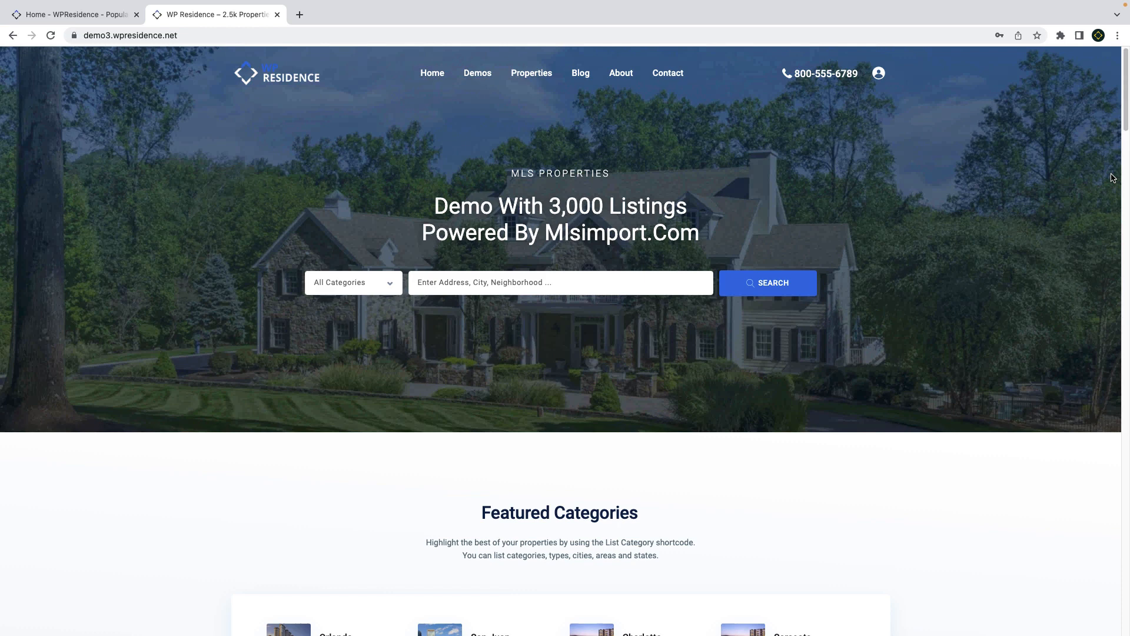
pyautogui.scroll(-3)
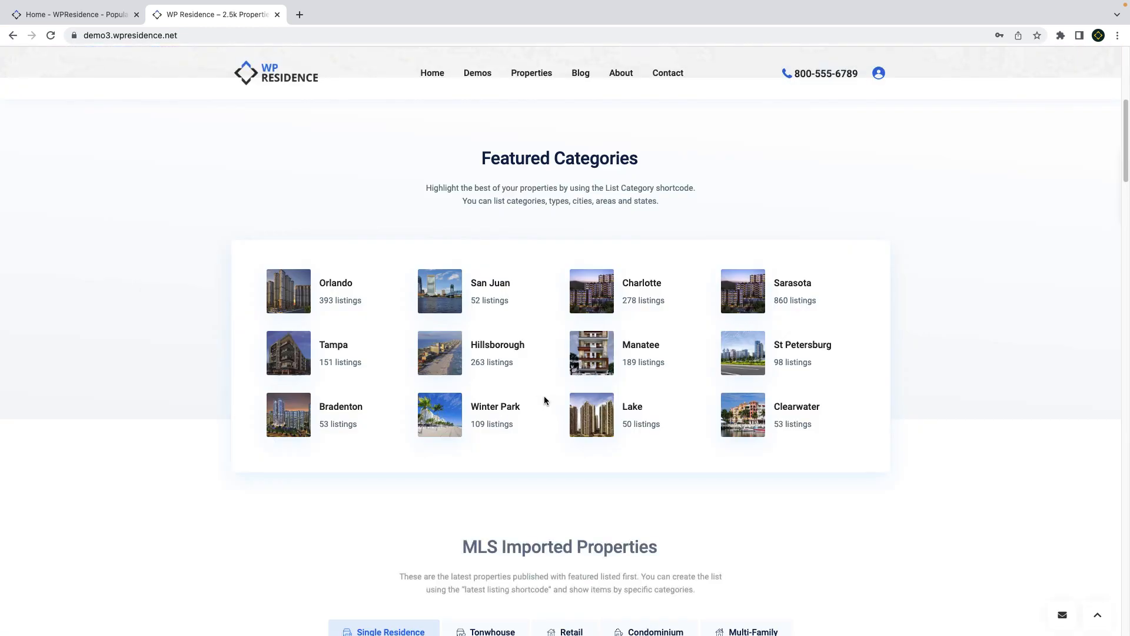
pyautogui.scroll(-3)
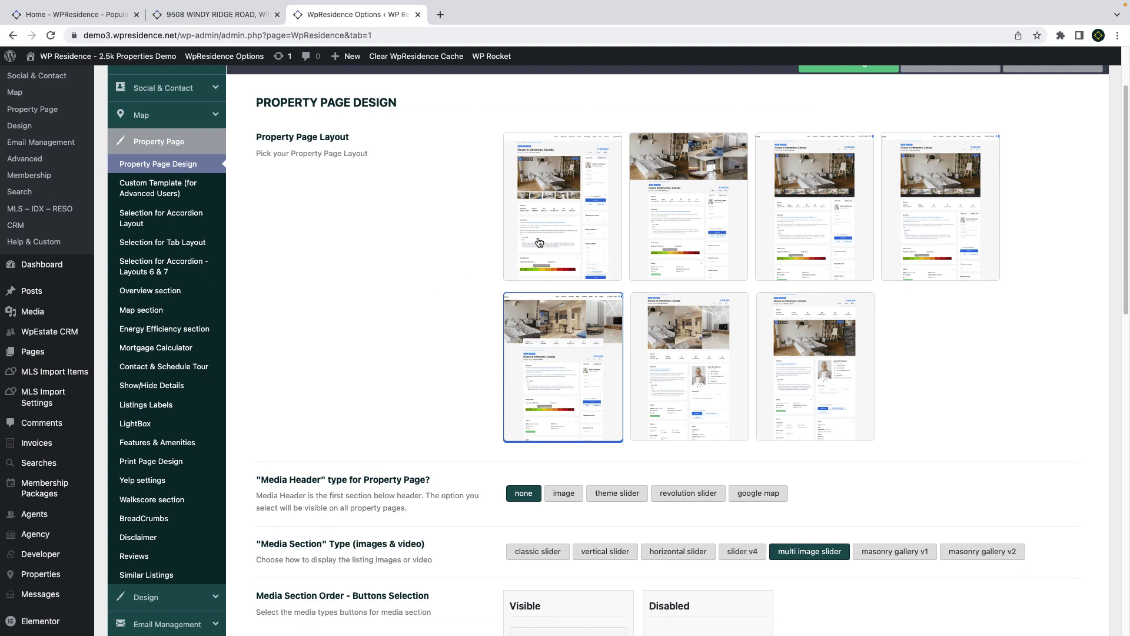
pyautogui.moveTo(546, 236)
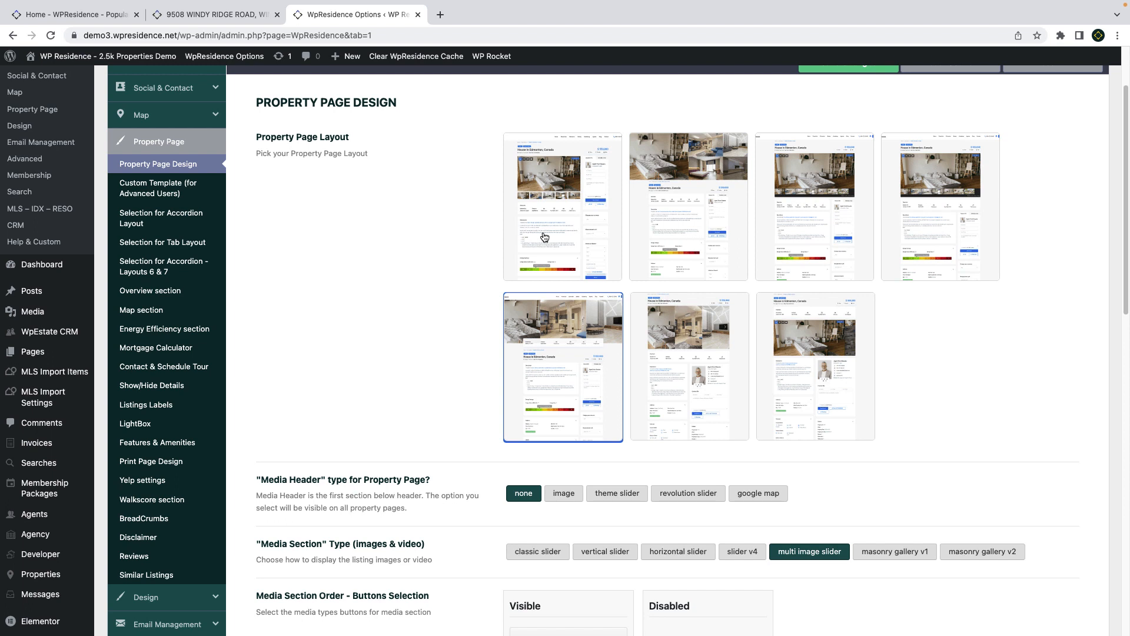
pyautogui.click(689, 205)
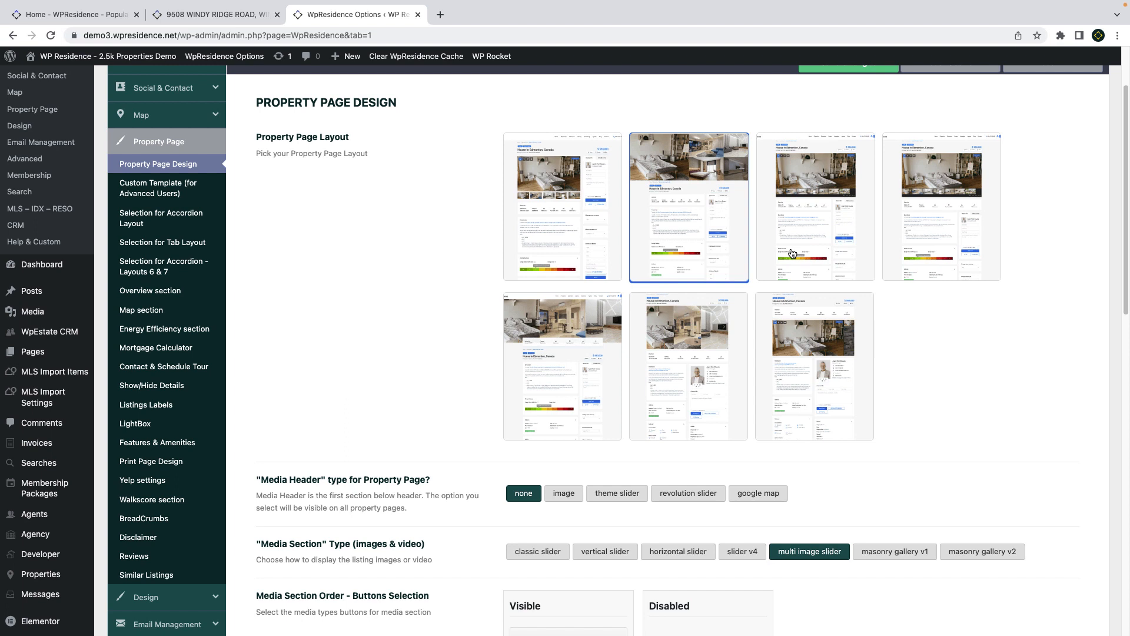
pyautogui.click(942, 206)
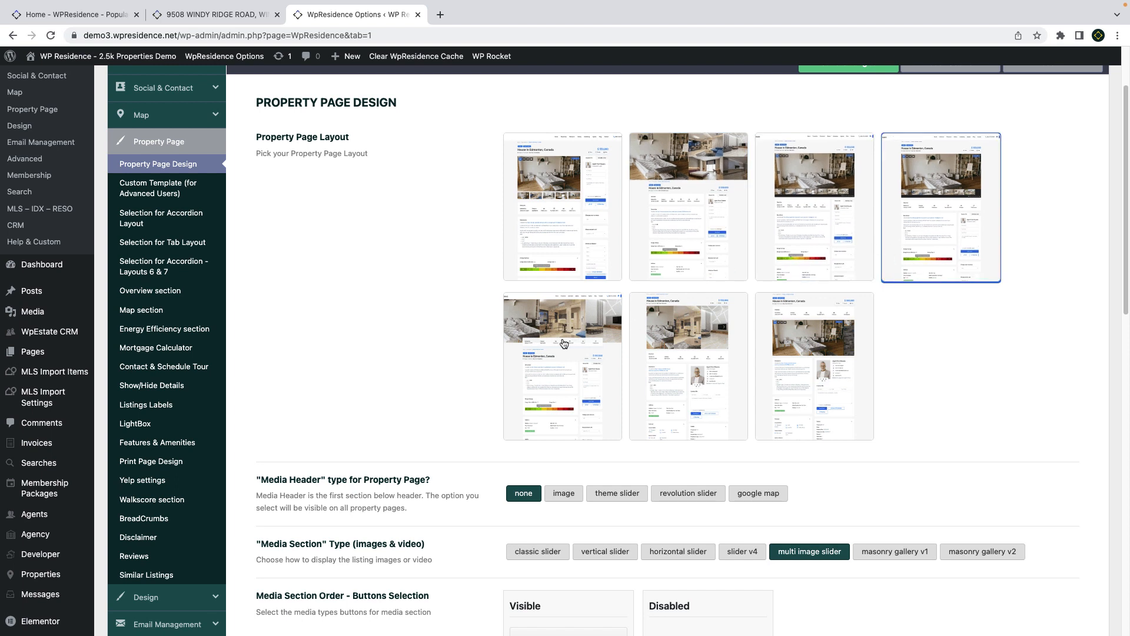
pyautogui.click(689, 366)
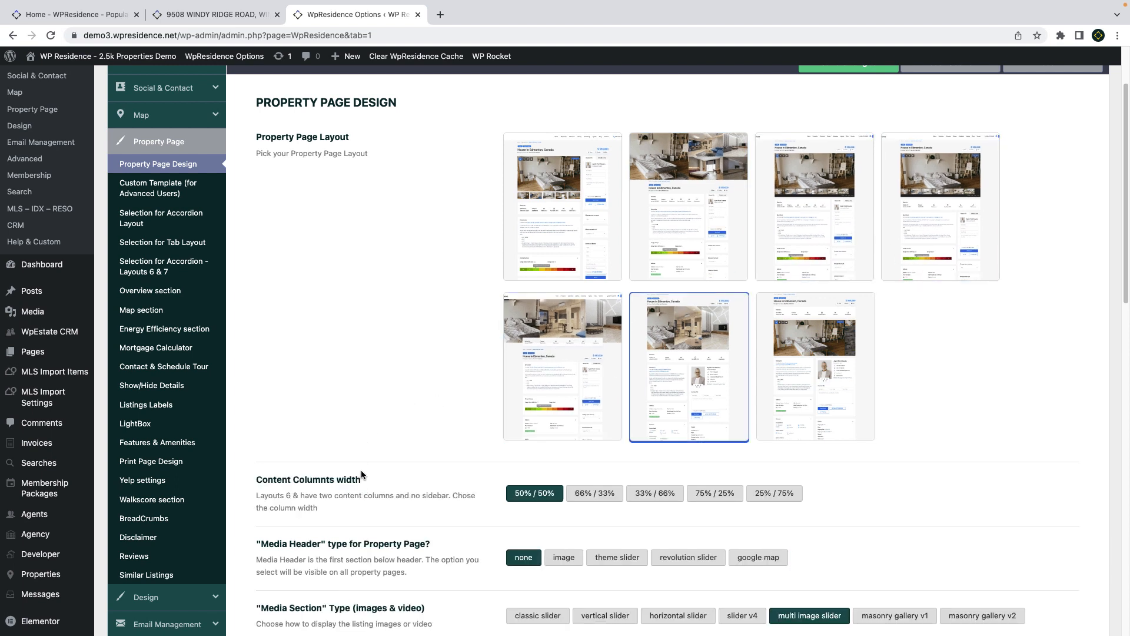
pyautogui.click(815, 366)
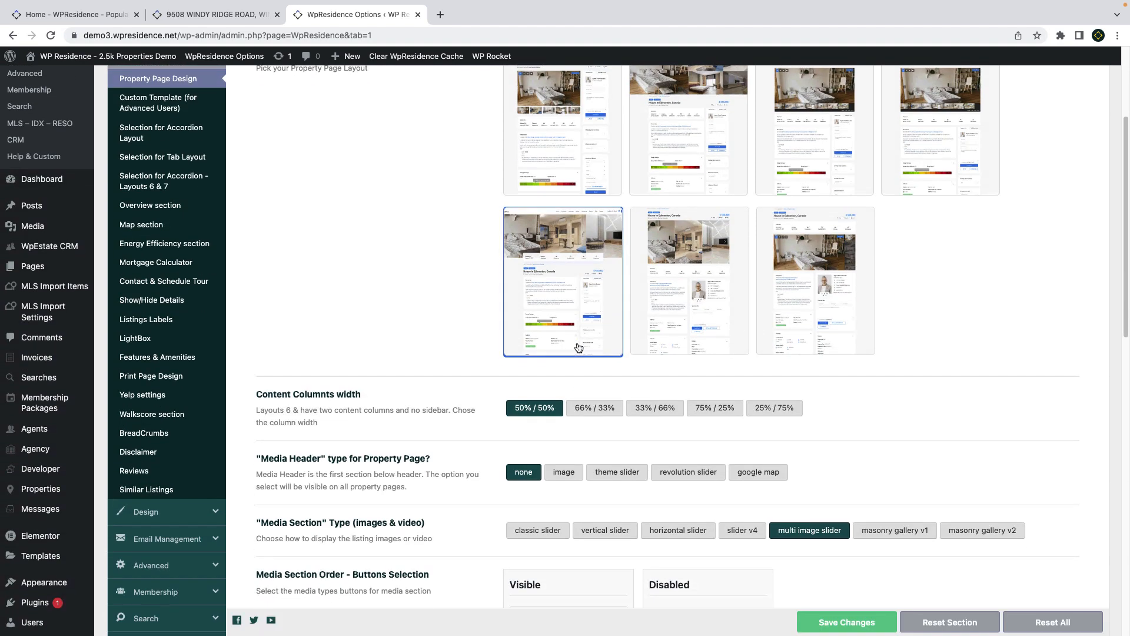
pyautogui.scroll(-3)
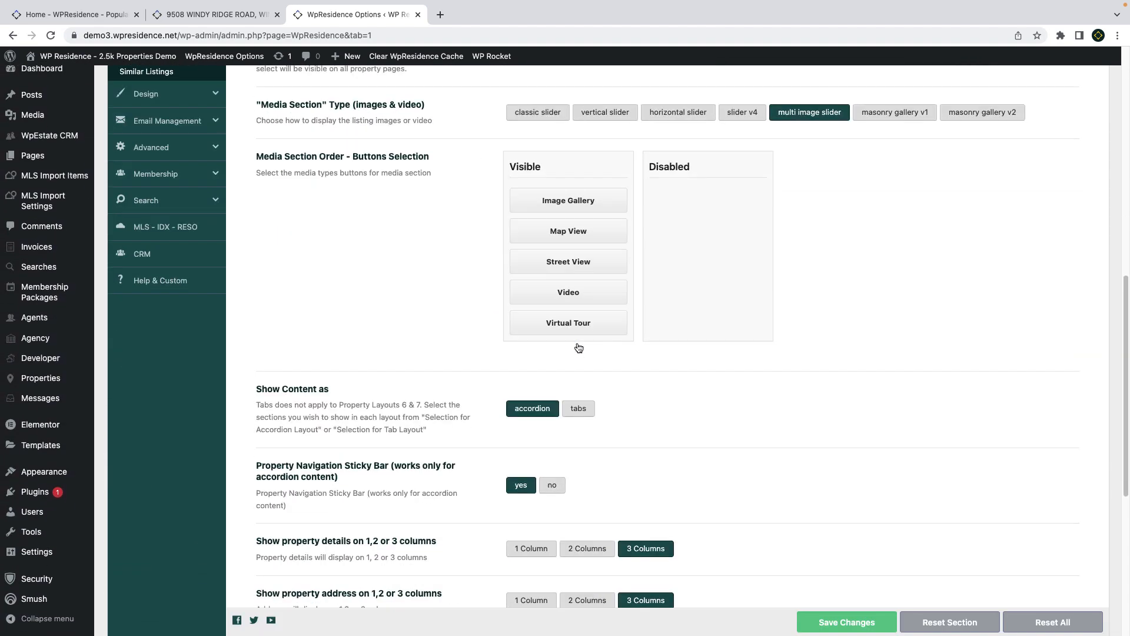
pyautogui.click(207, 15)
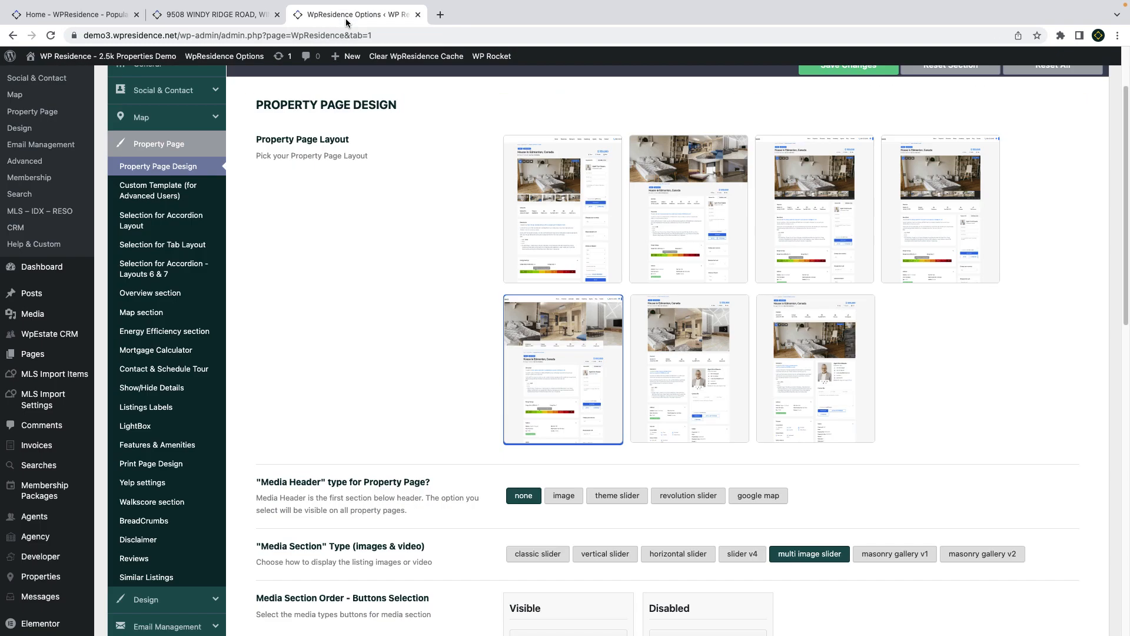
pyautogui.moveTo(812, 557)
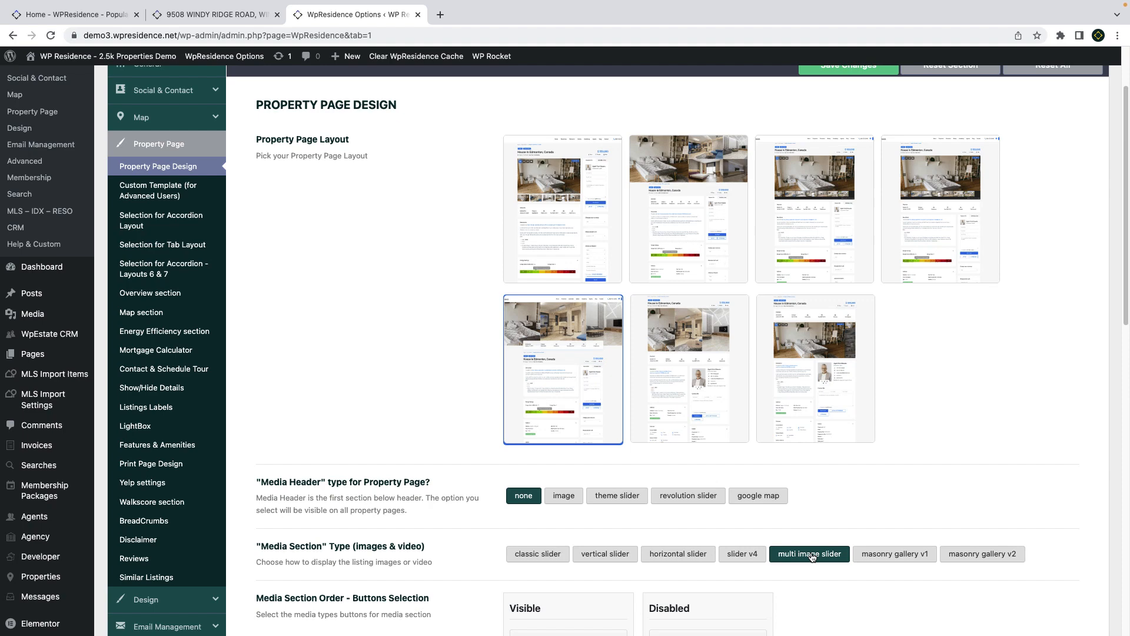
# - Keep the multi image slider media style after checking the live property page gallery
pyautogui.click(983, 553)
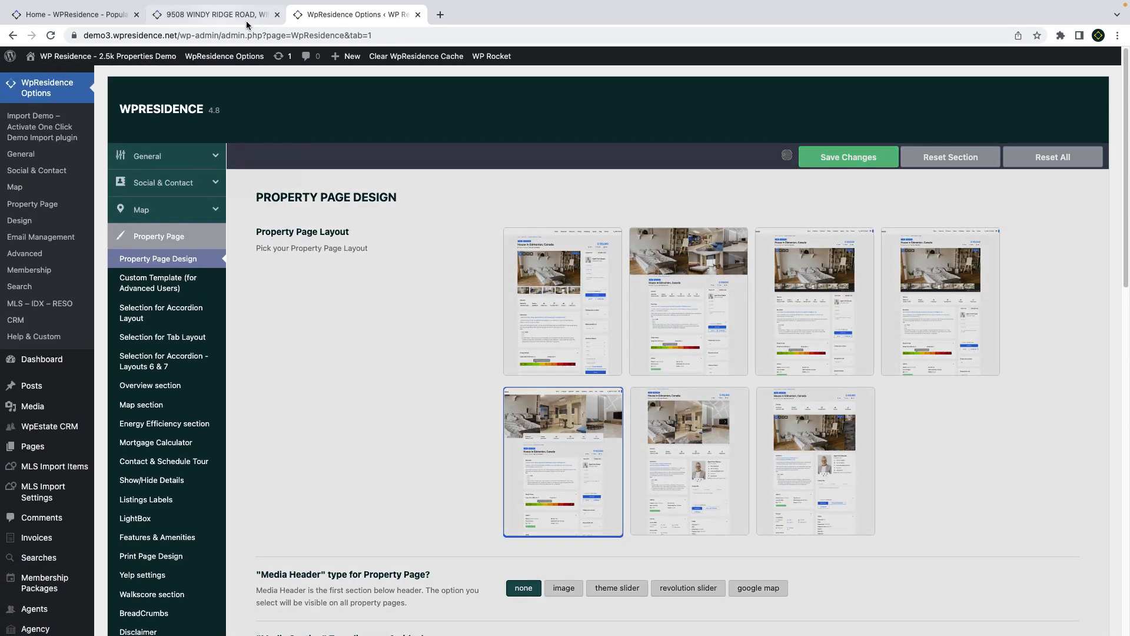
pyautogui.click(207, 14)
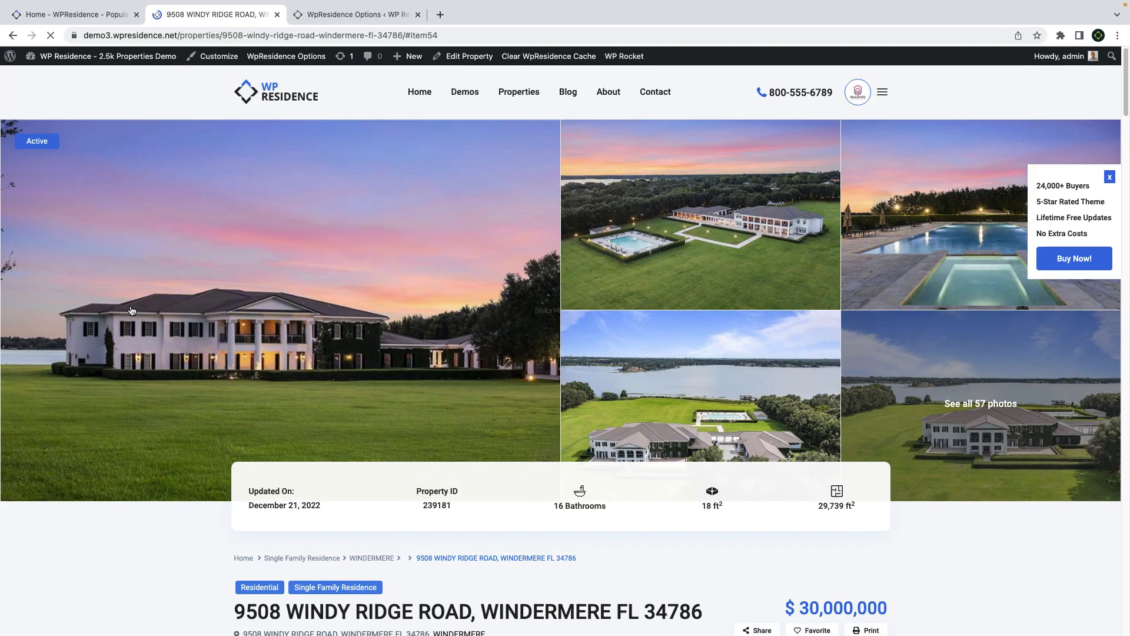
pyautogui.click(361, 14)
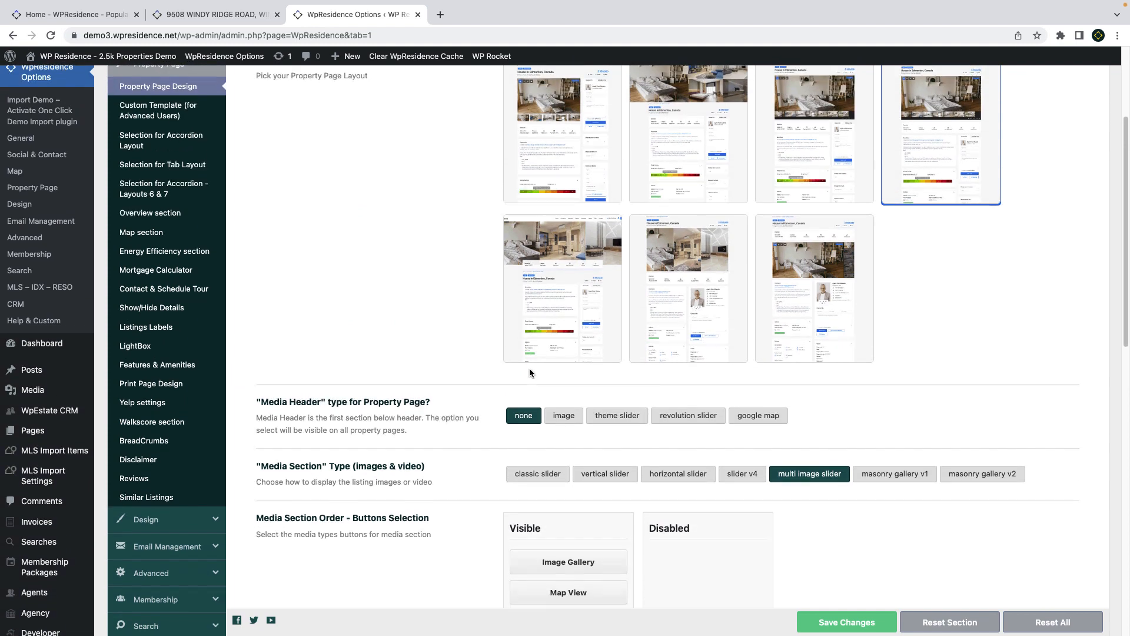
# - Move Virtual Tour into the disabled media buttons, leaving Image Gallery and Map View visible
pyautogui.scroll(-3)
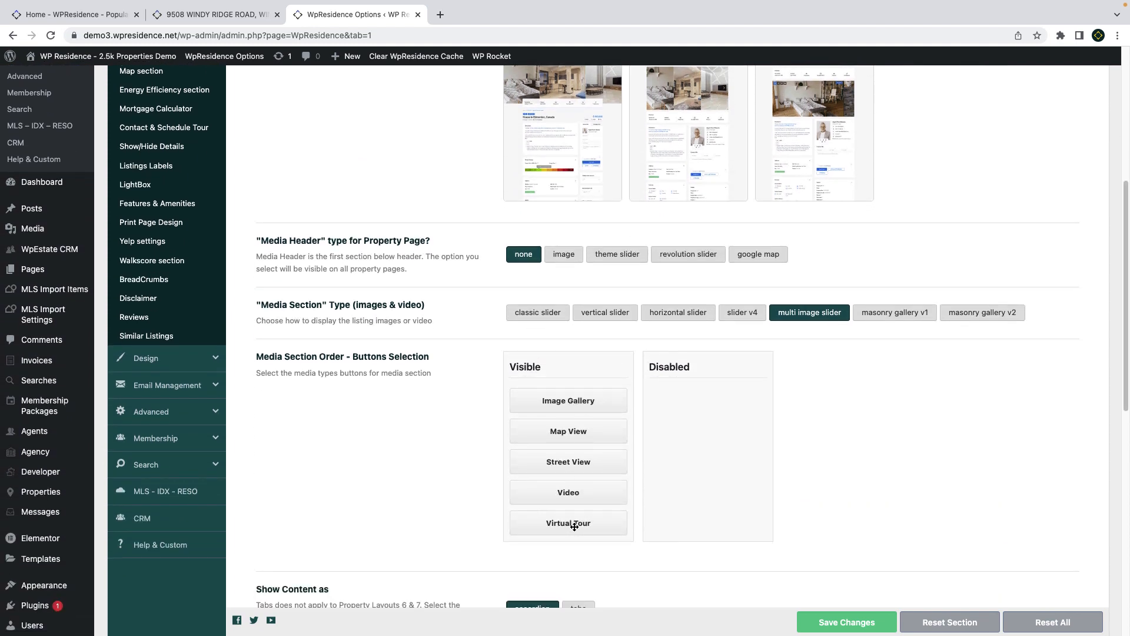
pyautogui.moveTo(568, 523); pyautogui.dragTo(708, 401)
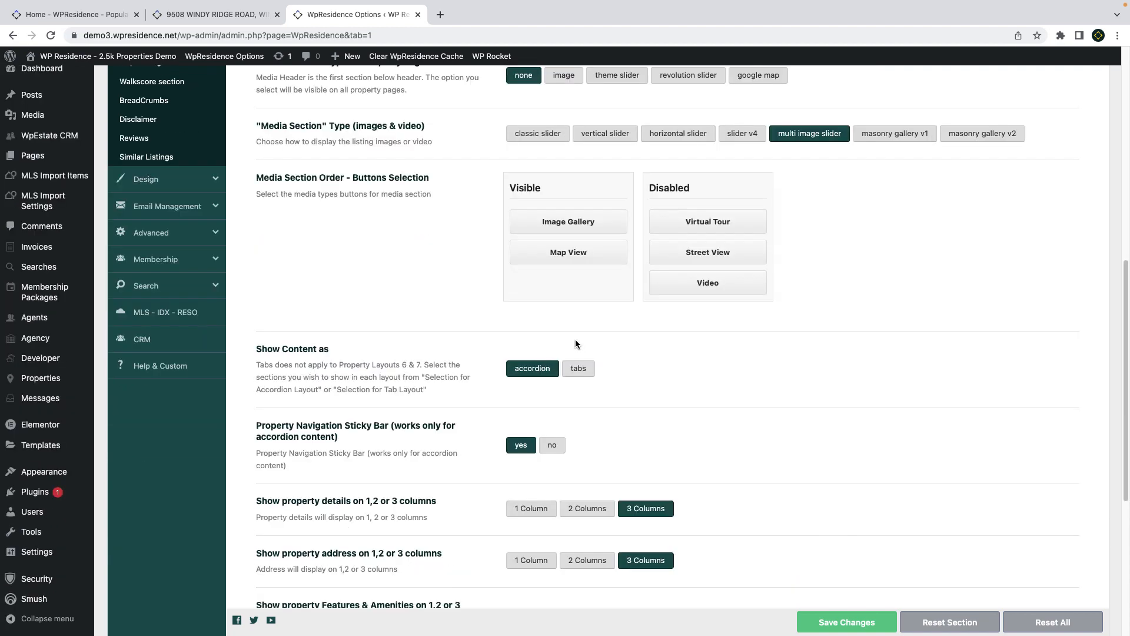
pyautogui.scroll(-3)
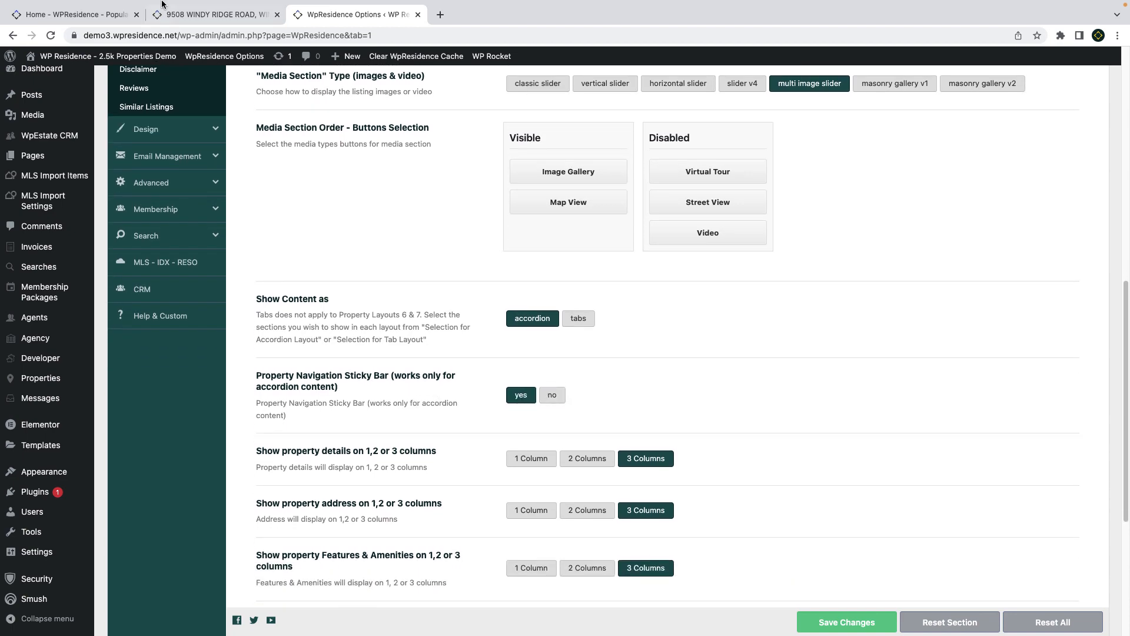
pyautogui.click(209, 15)
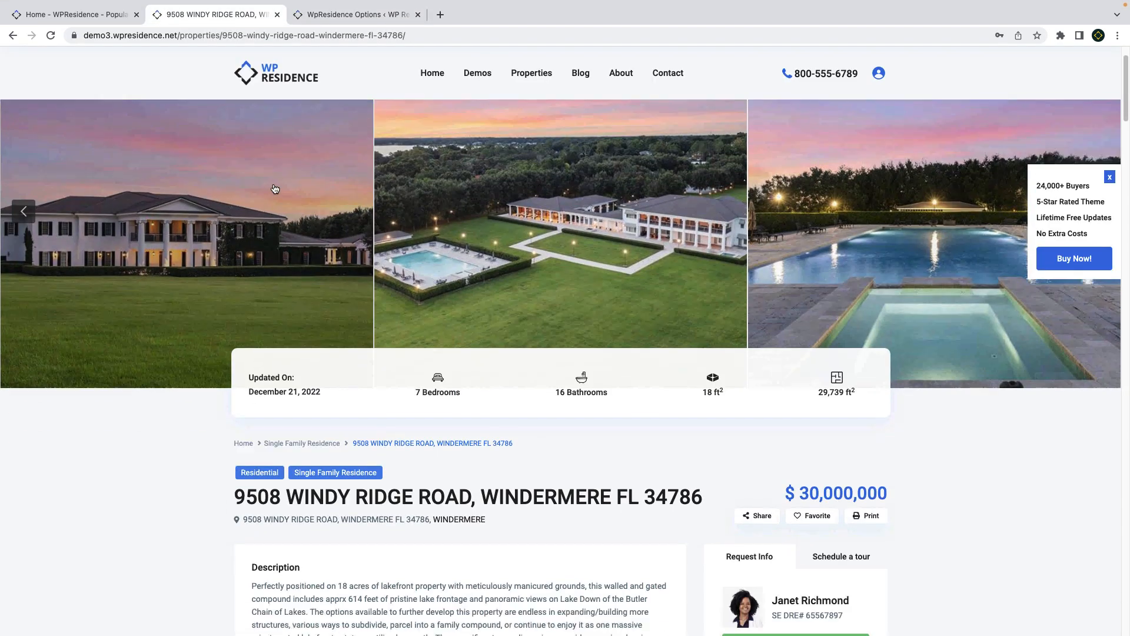
pyautogui.scroll(-3)
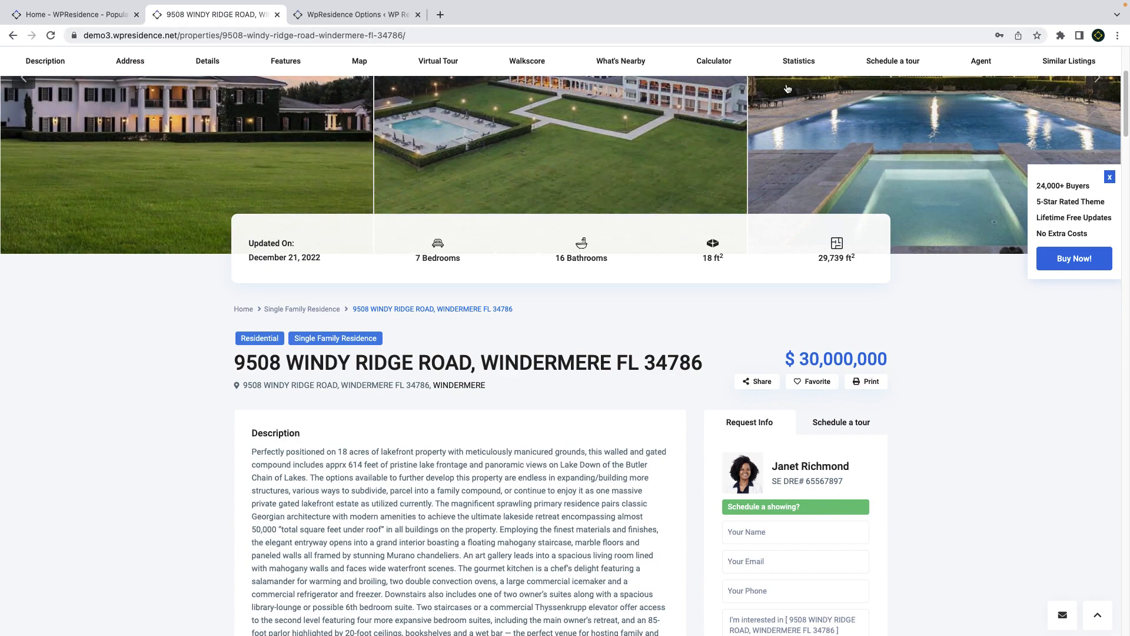
pyautogui.click(355, 15)
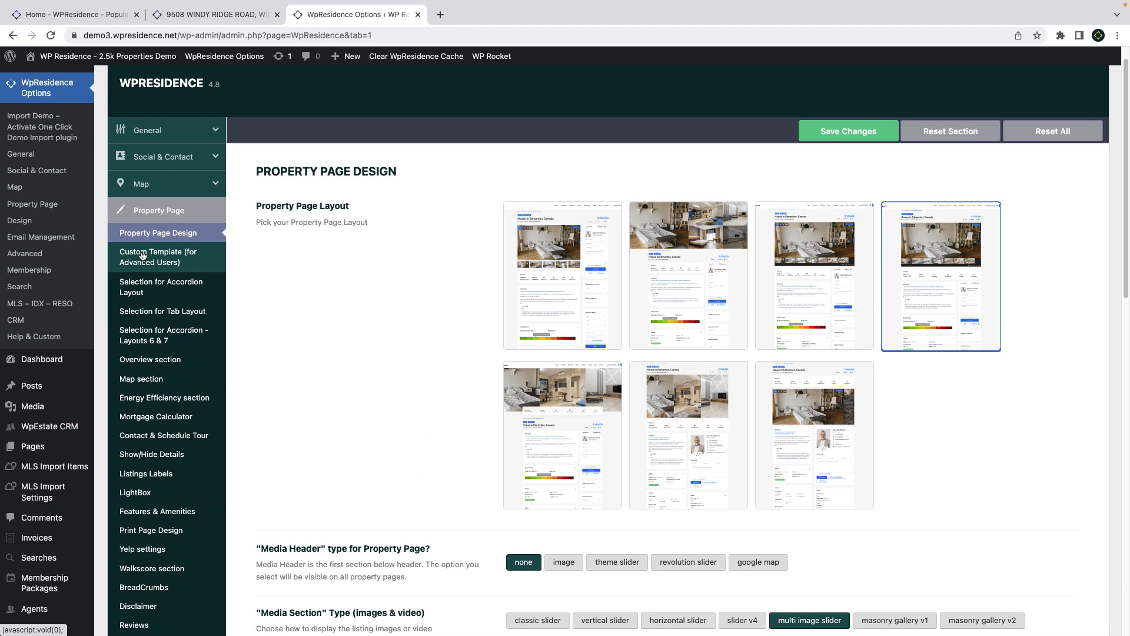
# - Compare the live property page sections with the accordion layout settings
pyautogui.click(161, 286)
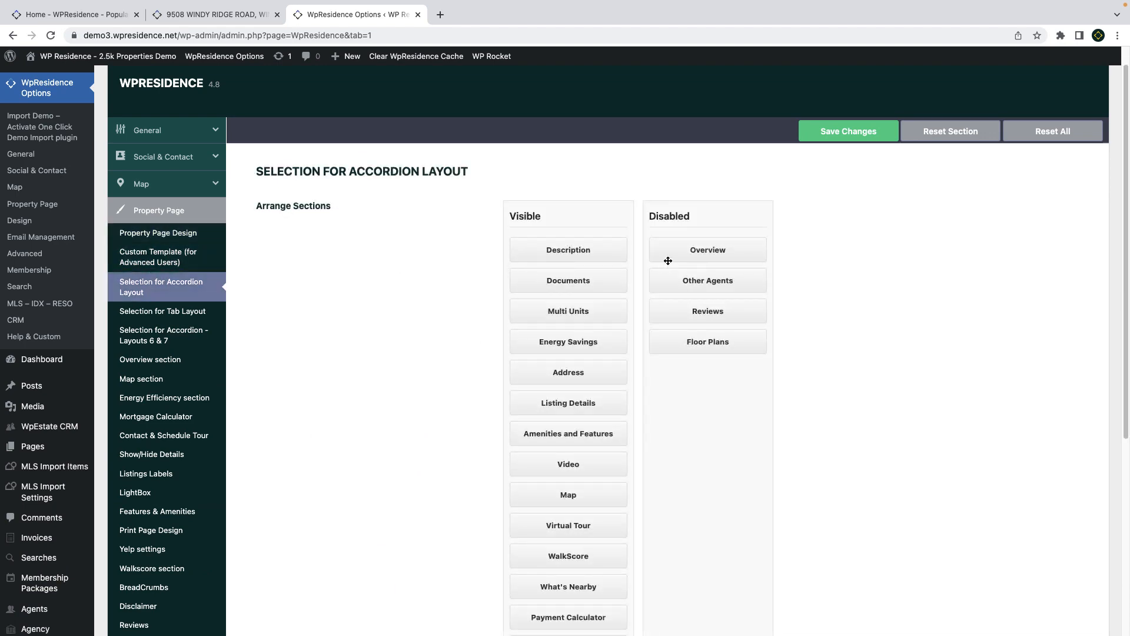
pyautogui.moveTo(404, 47)
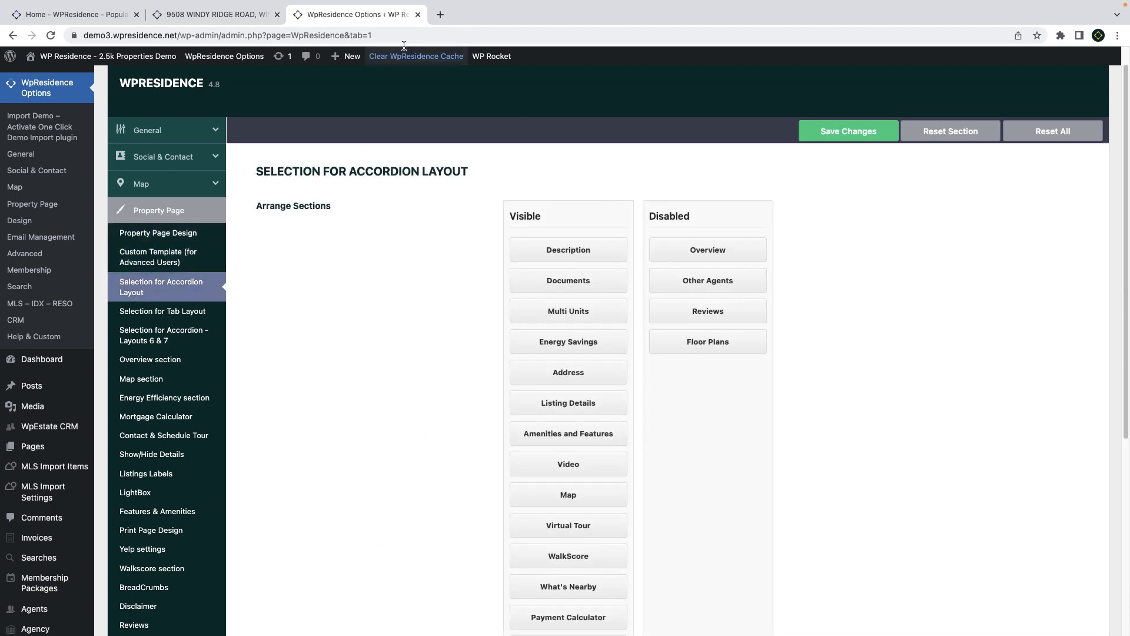
pyautogui.click(212, 14)
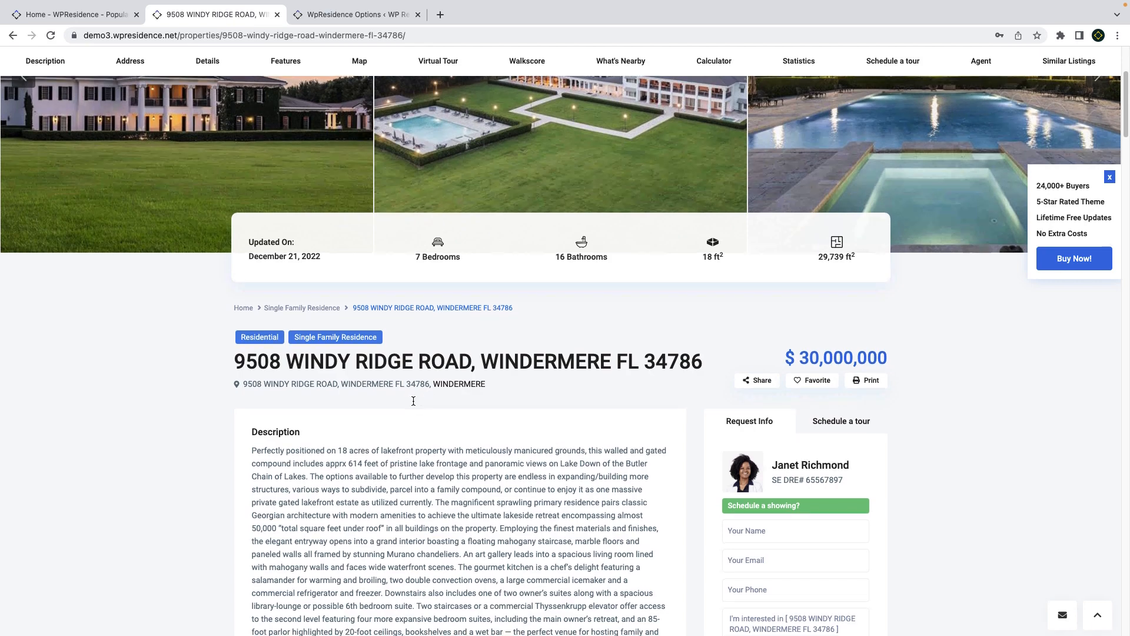
pyautogui.scroll(-3)
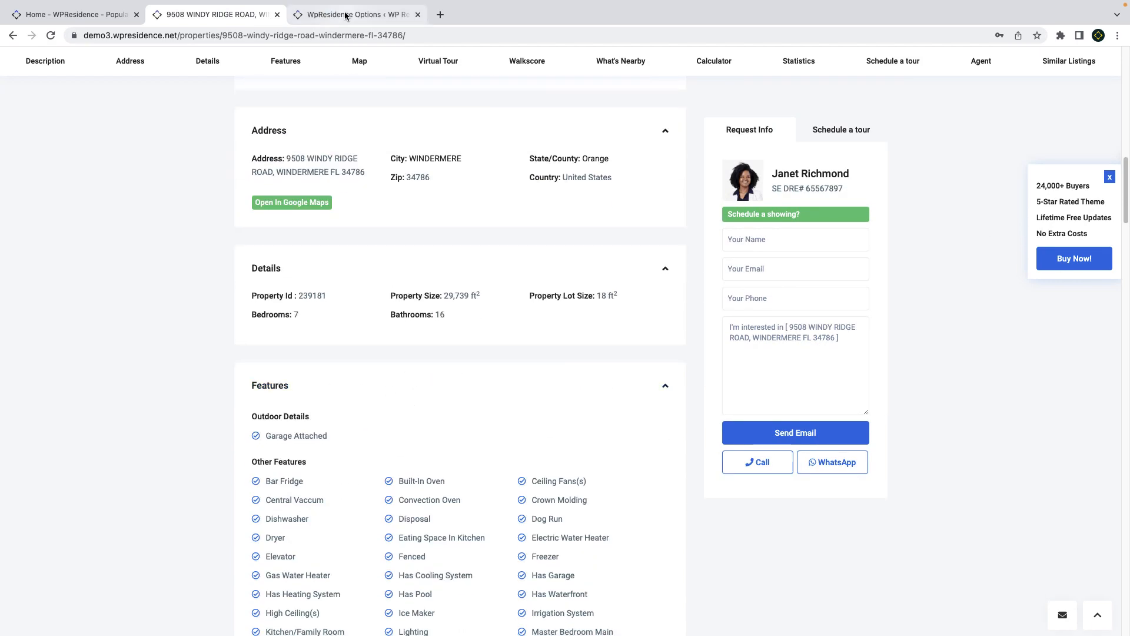
pyautogui.click(353, 16)
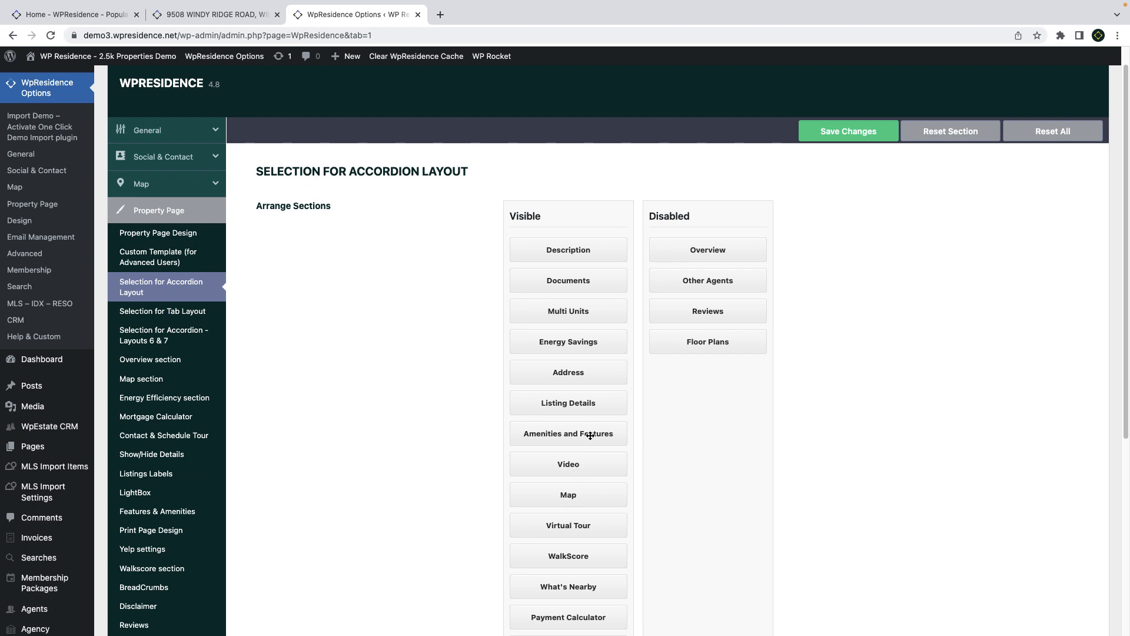
# - Move Listing Details up to sit right below Description in the Visible column
pyautogui.moveTo(567, 403); pyautogui.dragTo(568, 281)
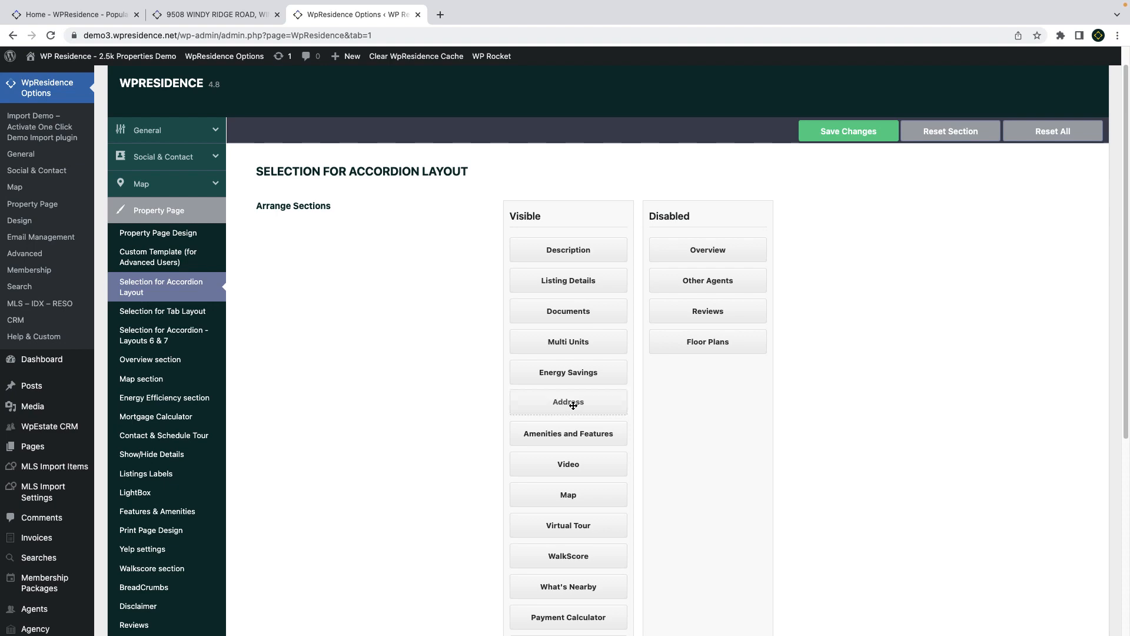
pyautogui.moveTo(567, 401); pyautogui.dragTo(568, 311)
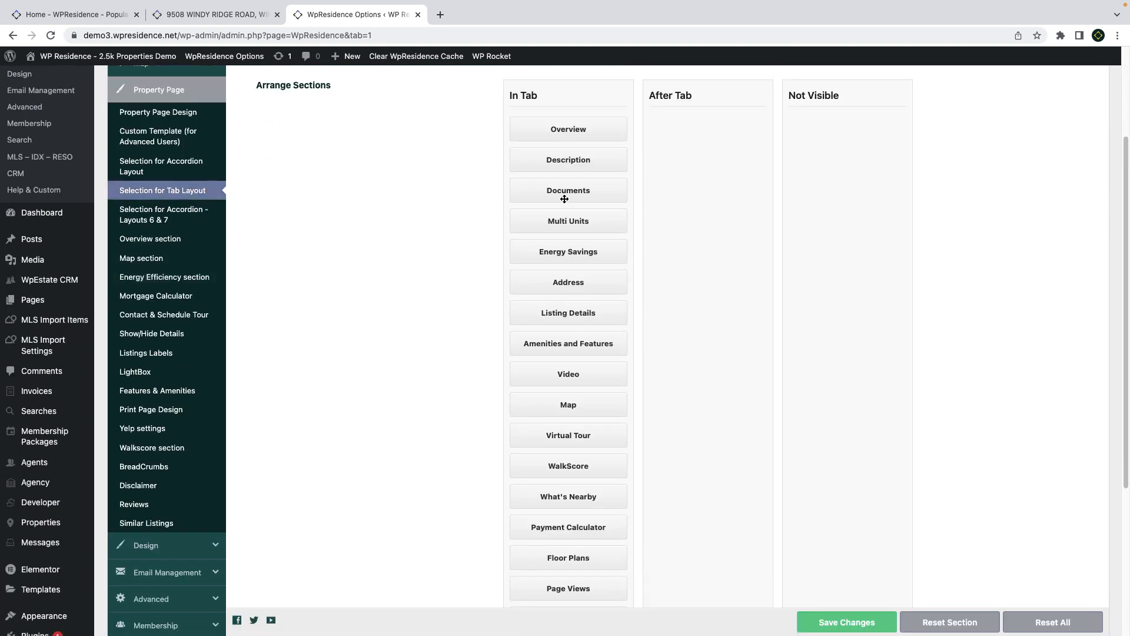
pyautogui.moveTo(565, 266)
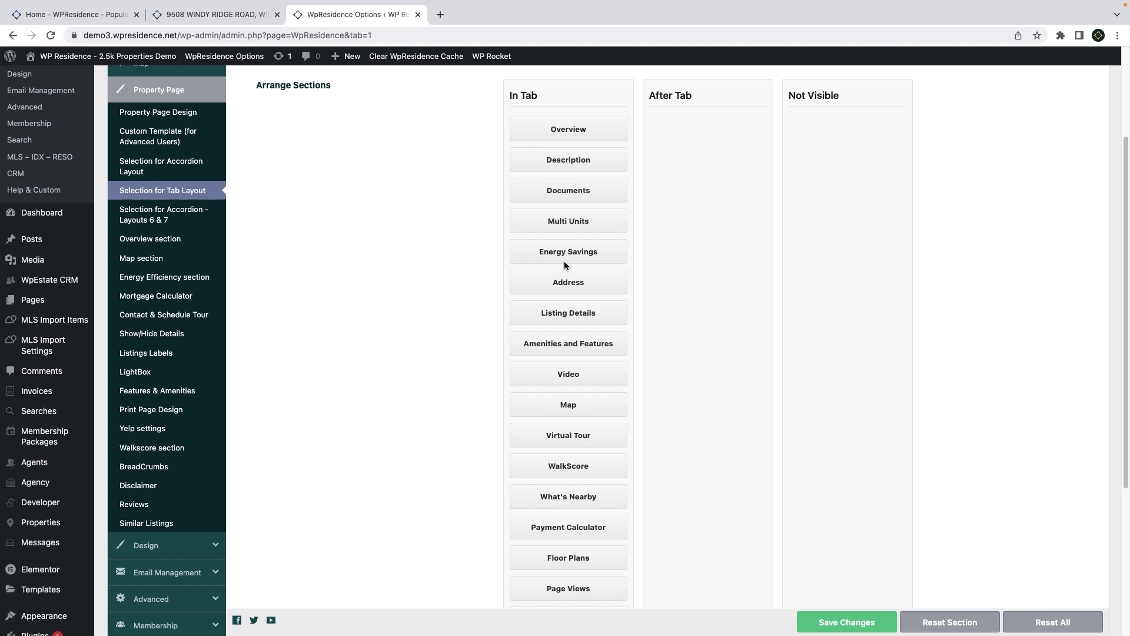
# - Place Listing Details after Documents in tabs and hide Payment Calculator and Floor Plans
pyautogui.moveTo(567, 312); pyautogui.dragTo(708, 143)
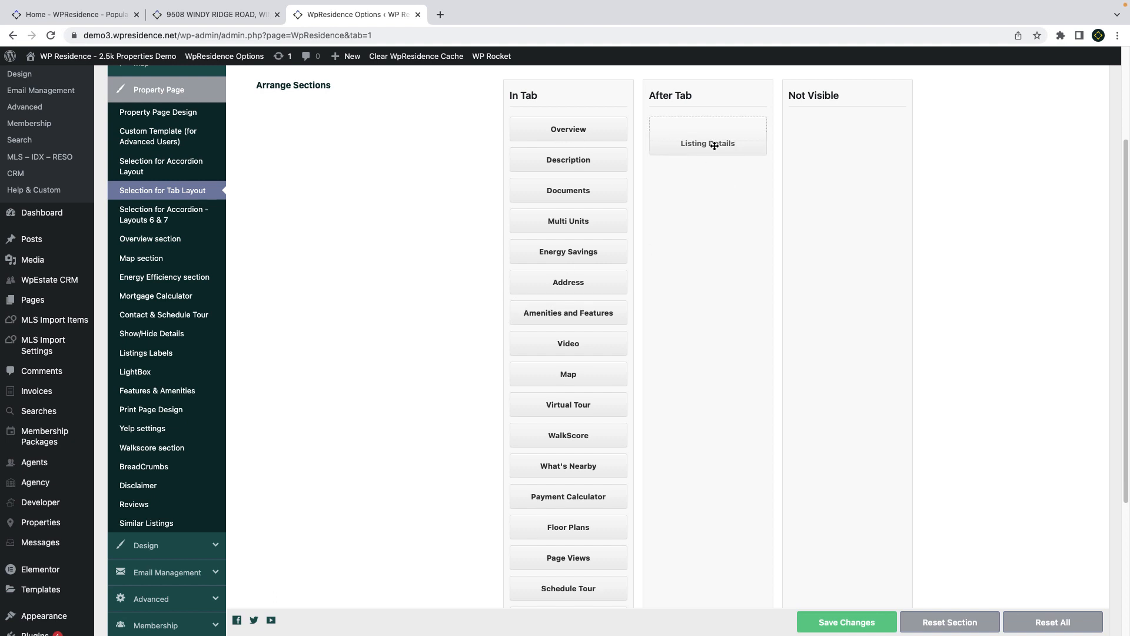
pyautogui.moveTo(708, 144); pyautogui.dragTo(559, 226)
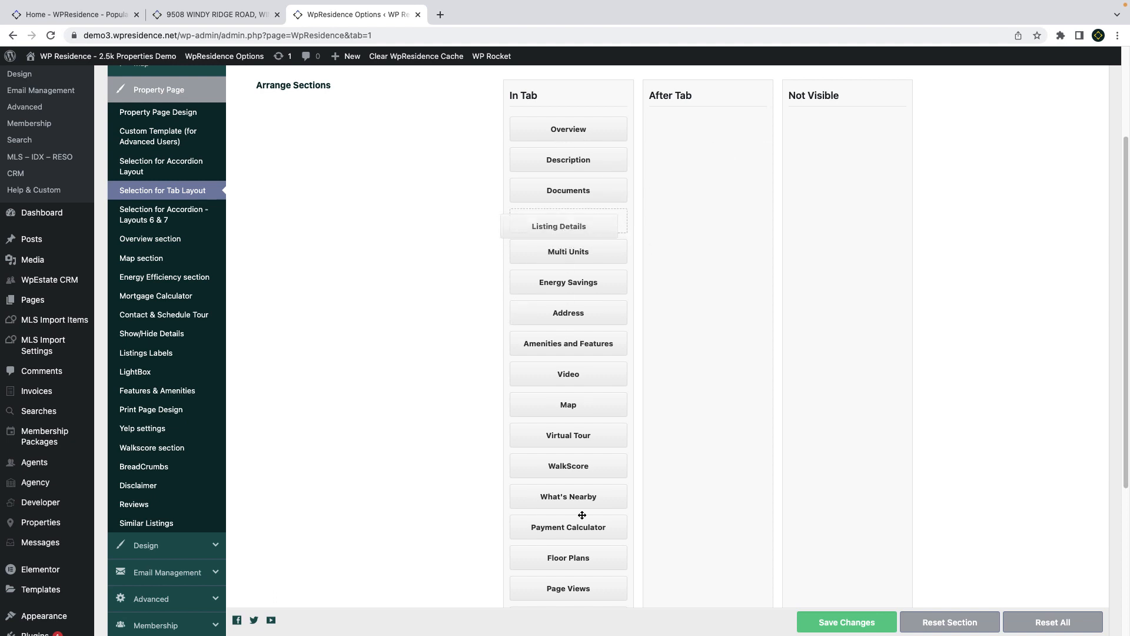
pyautogui.moveTo(582, 528); pyautogui.dragTo(846, 129)
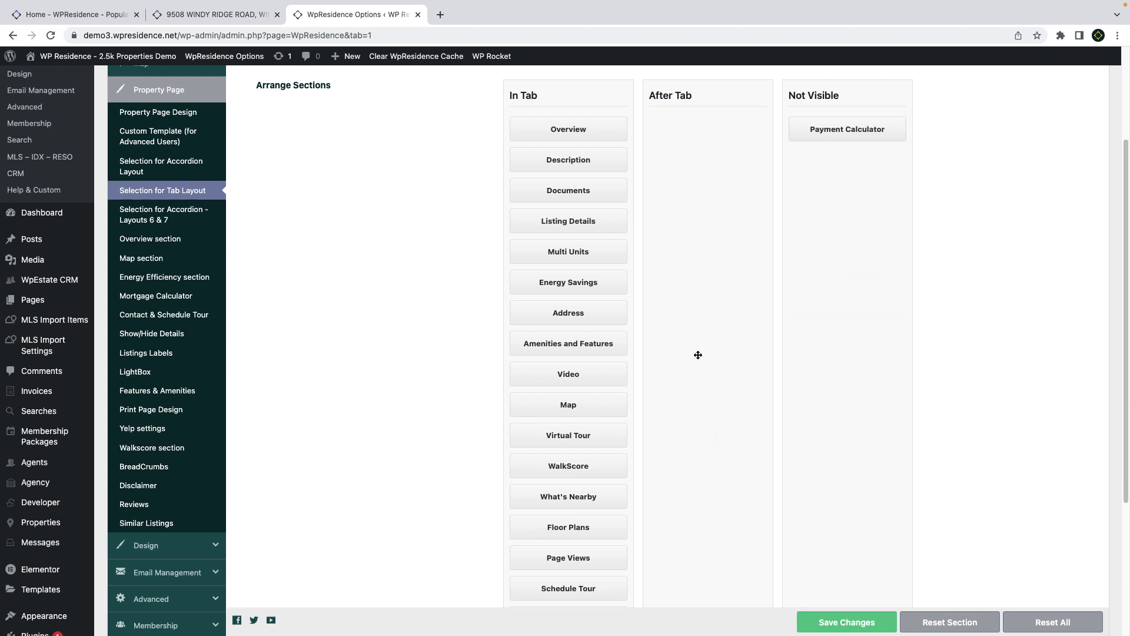
pyautogui.moveTo(568, 527); pyautogui.dragTo(847, 159)
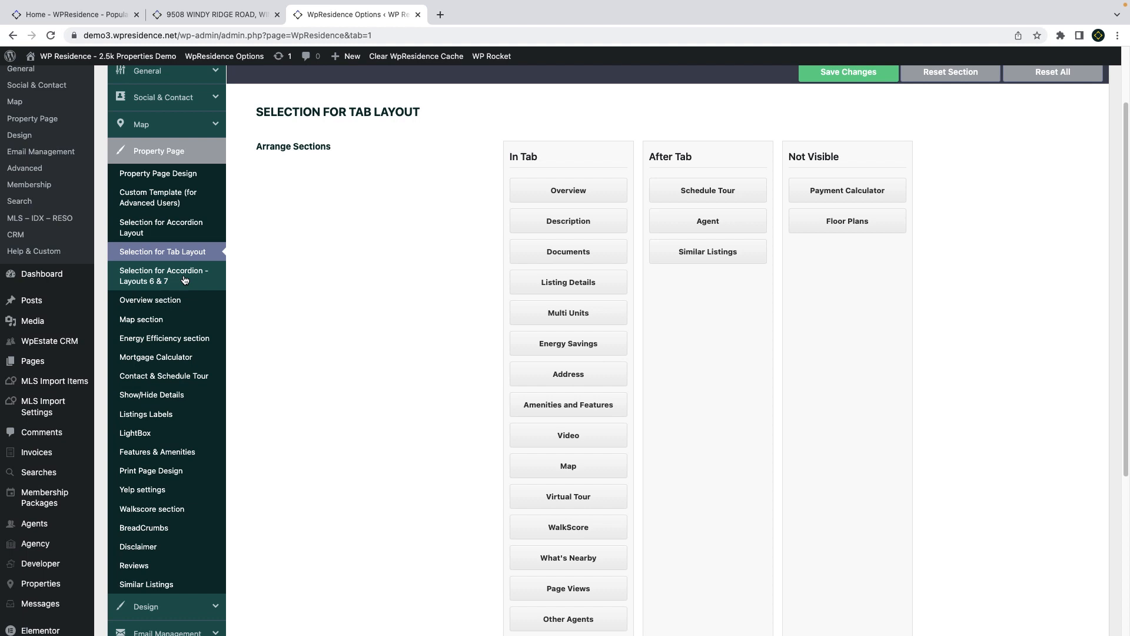
pyautogui.click(162, 276)
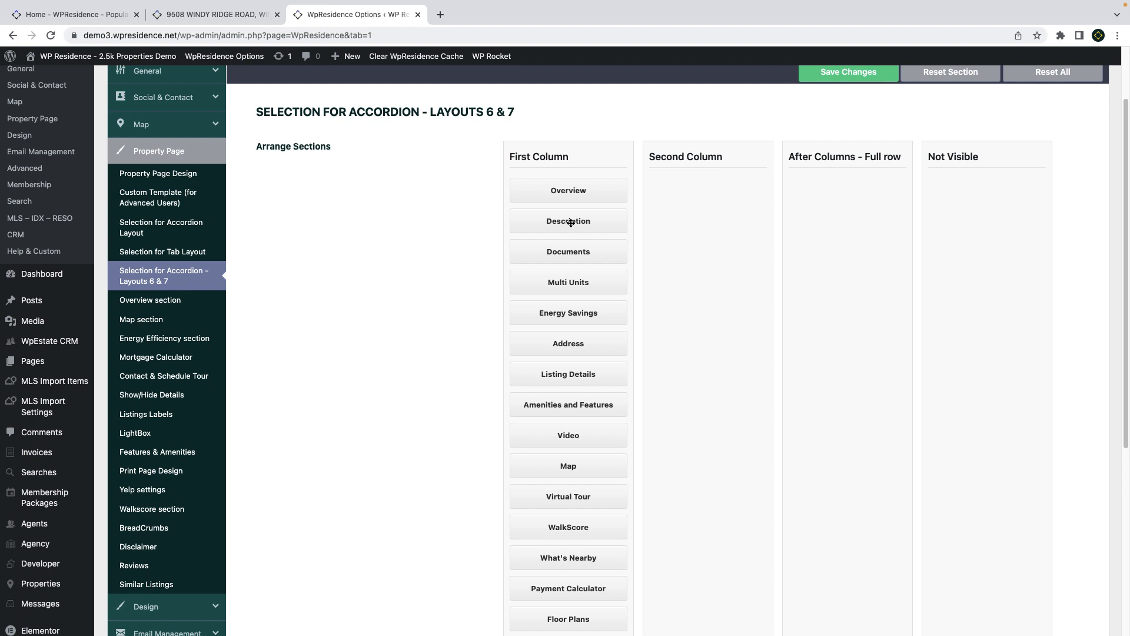
pyautogui.moveTo(579, 193)
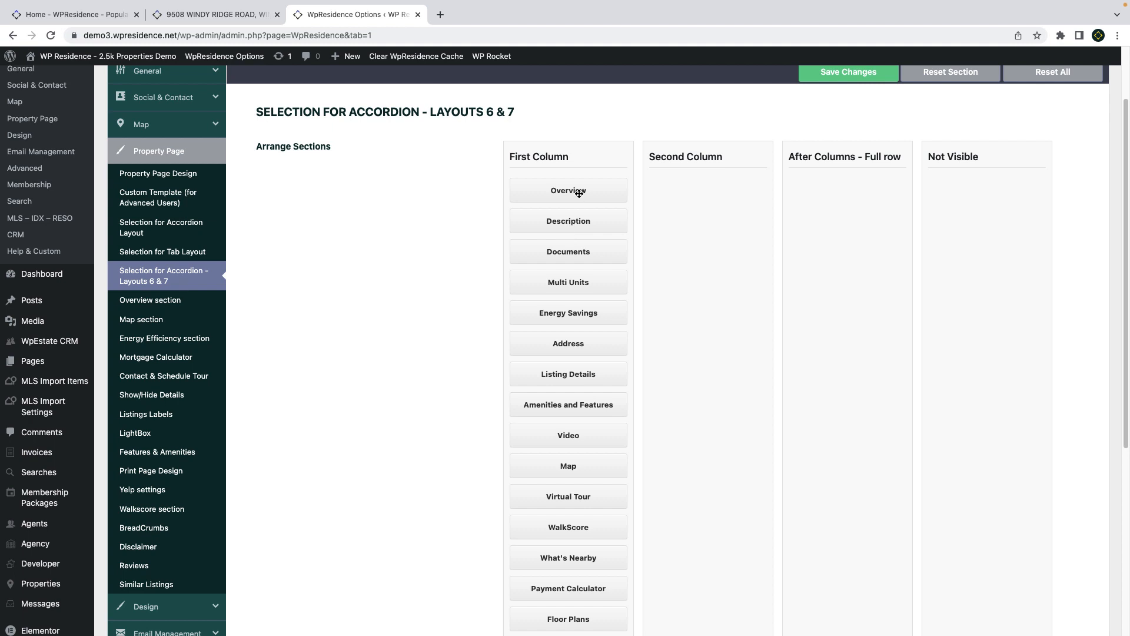
pyautogui.moveTo(567, 382)
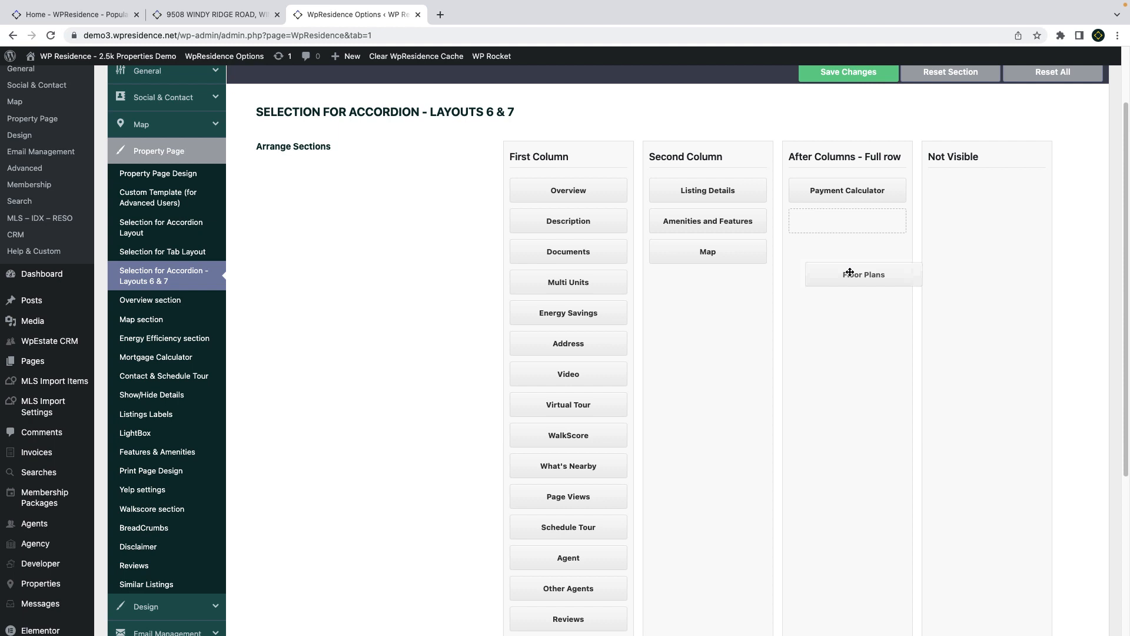
# - Put Floor Plans in the full-width row and hide Page Views for accordion layouts 6 & 7
pyautogui.moveTo(863, 275); pyautogui.dragTo(846, 220)
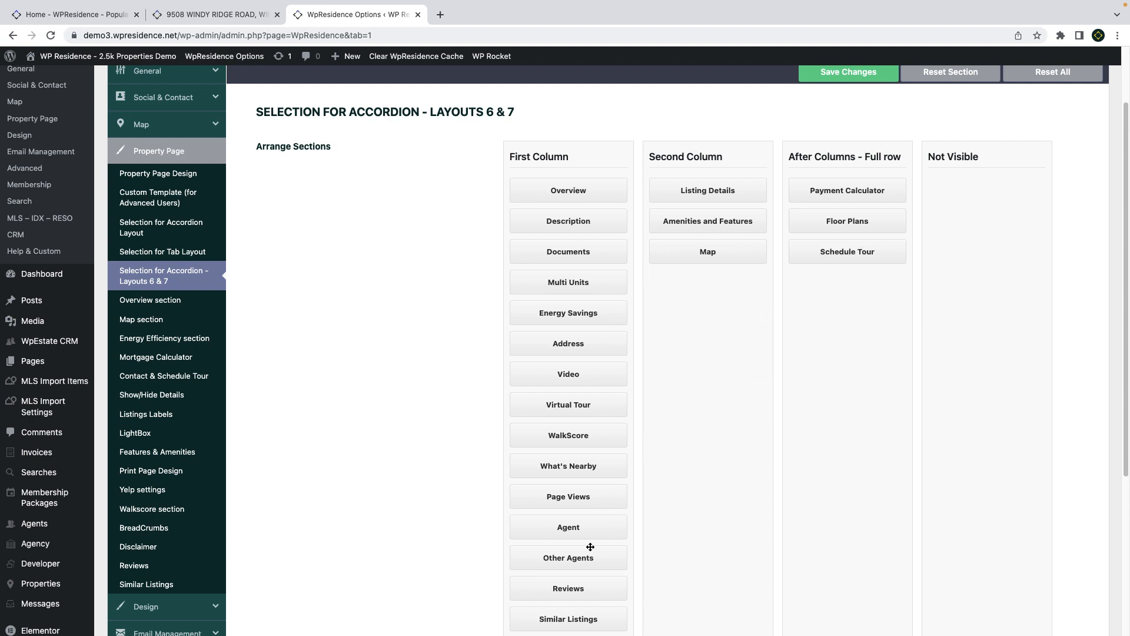
pyautogui.moveTo(568, 496); pyautogui.dragTo(986, 191)
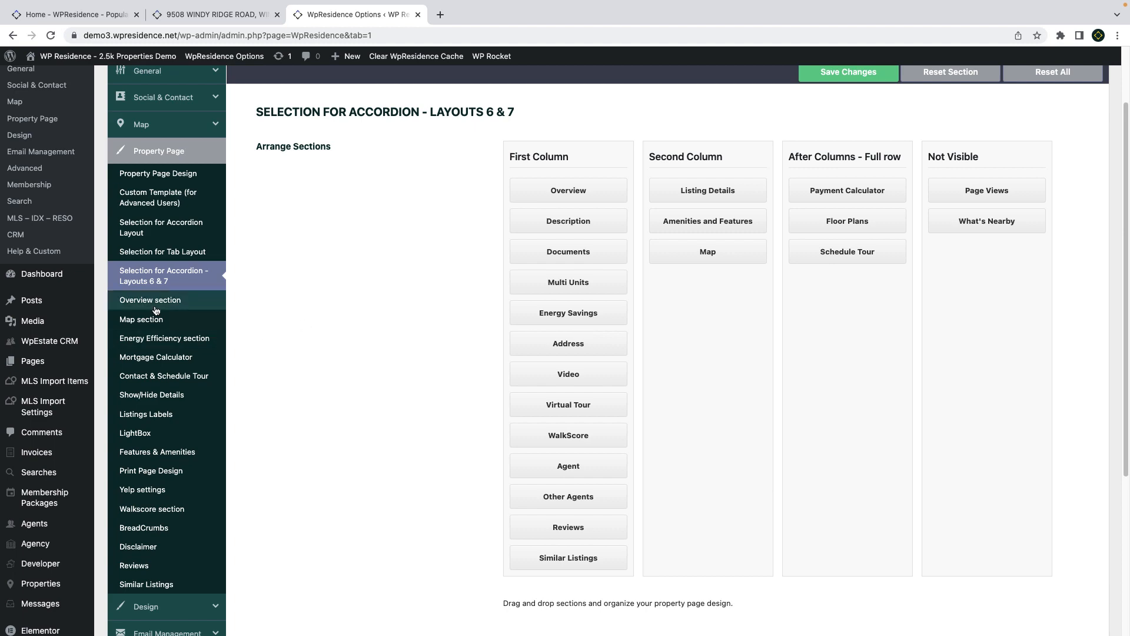
pyautogui.click(151, 300)
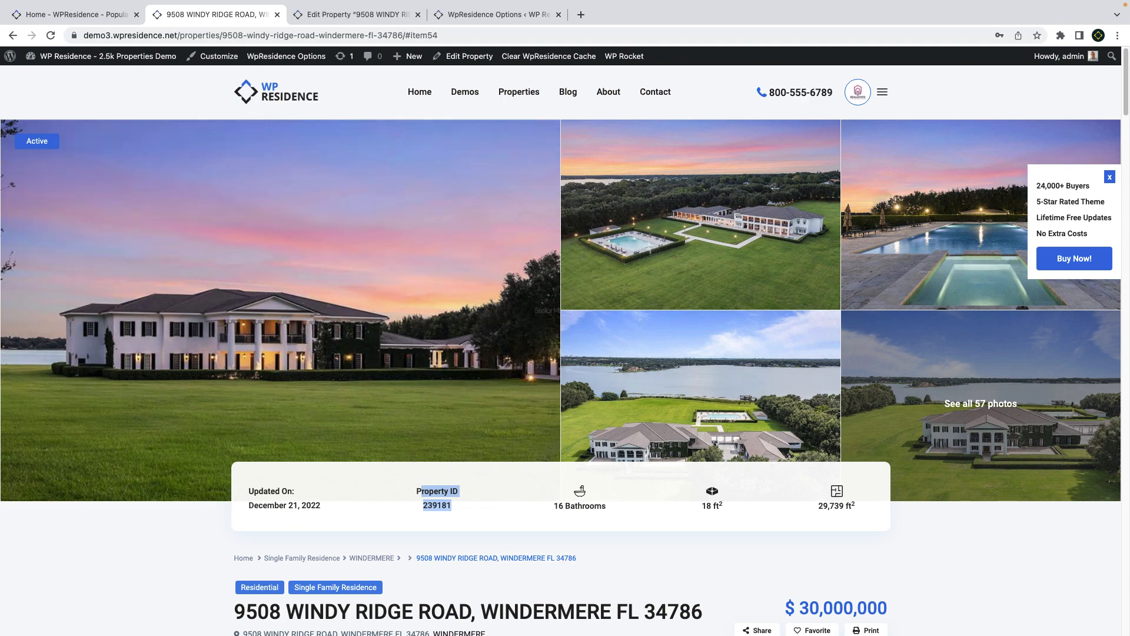
# - Move Bedrooms below Rooms, keep Property Category disabled and disable Property Id in the overview
pyautogui.click(502, 14)
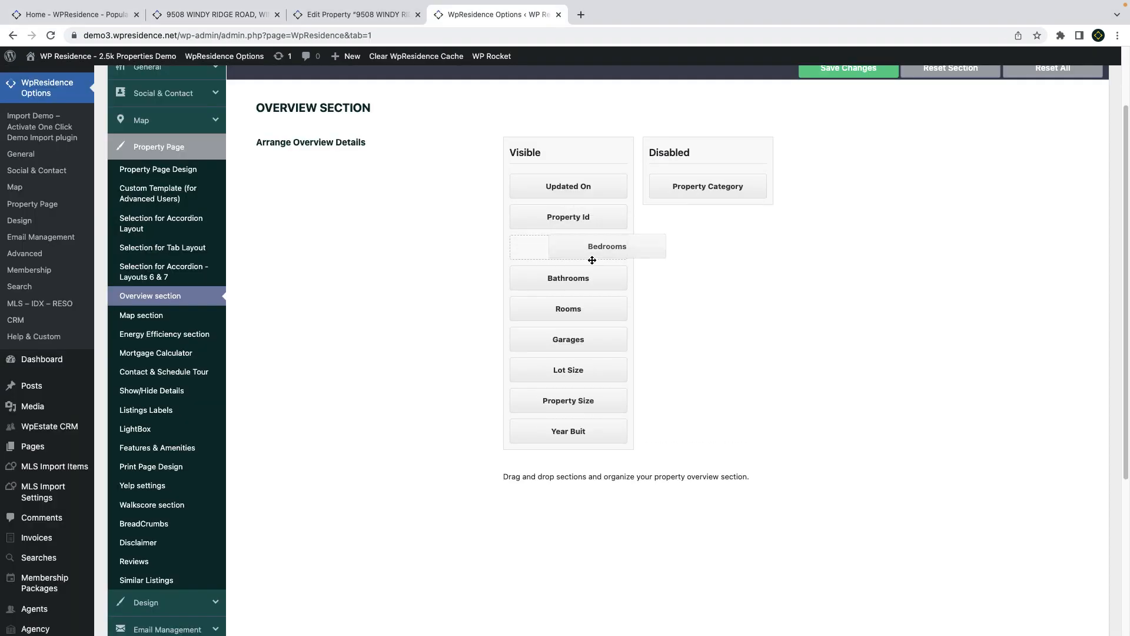
pyautogui.moveTo(707, 186); pyautogui.dragTo(598, 205)
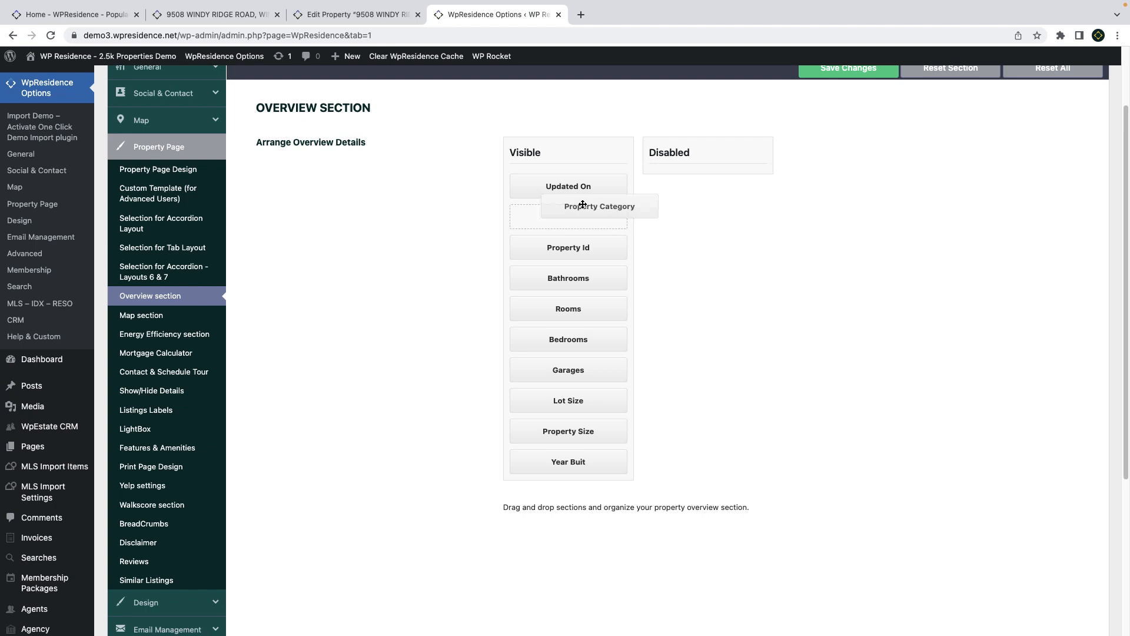
pyautogui.moveTo(600, 205); pyautogui.dragTo(705, 175)
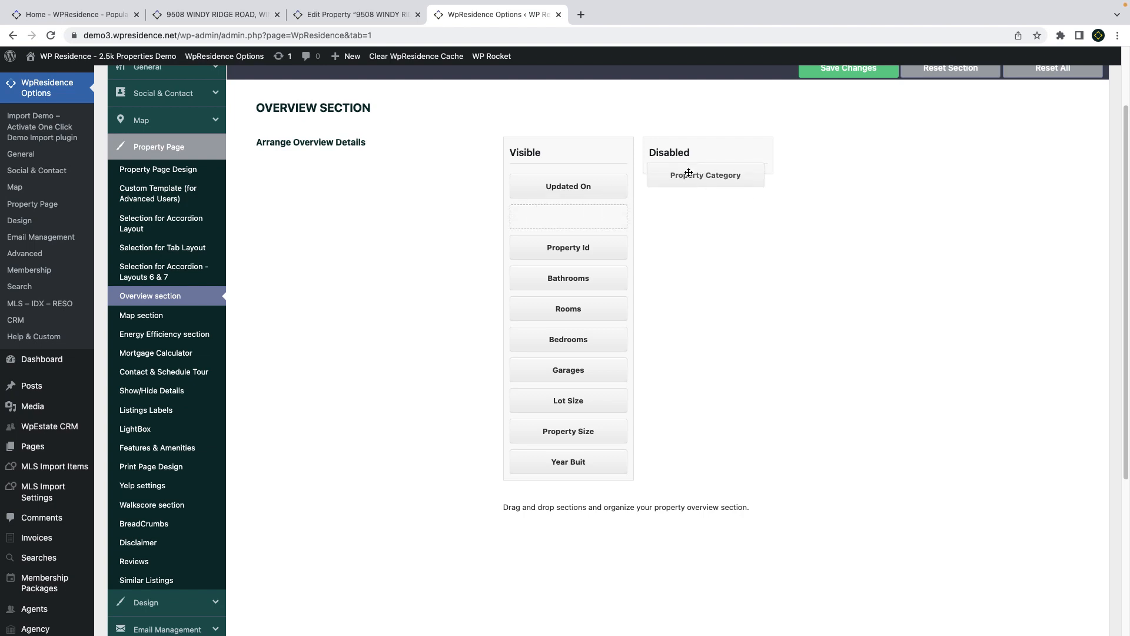
pyautogui.moveTo(567, 248); pyautogui.dragTo(683, 180)
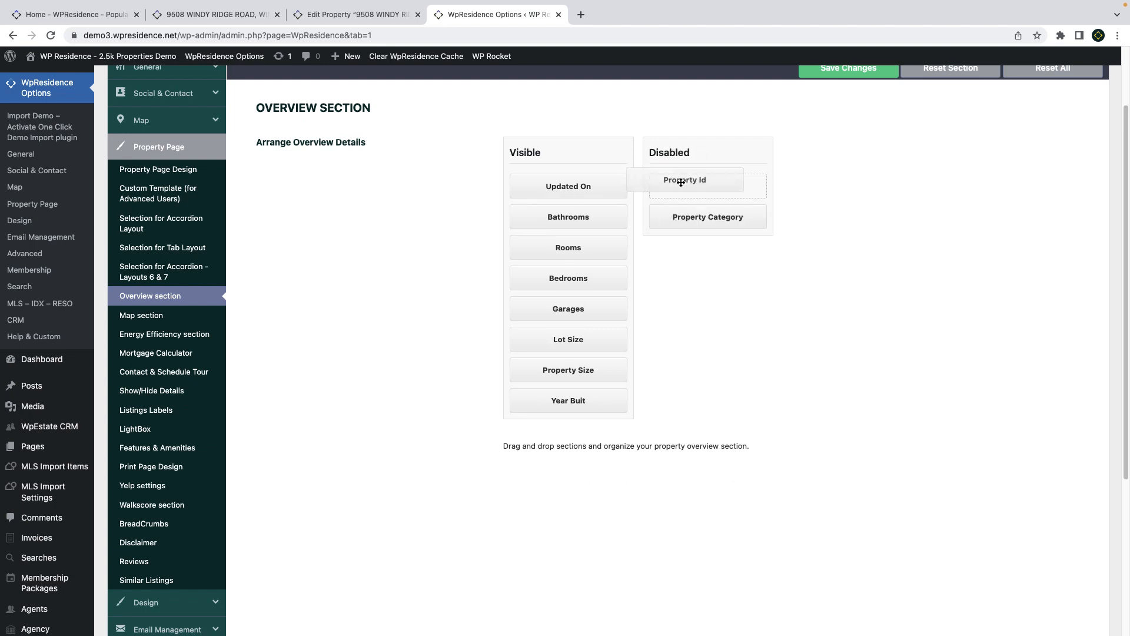
pyautogui.click(164, 334)
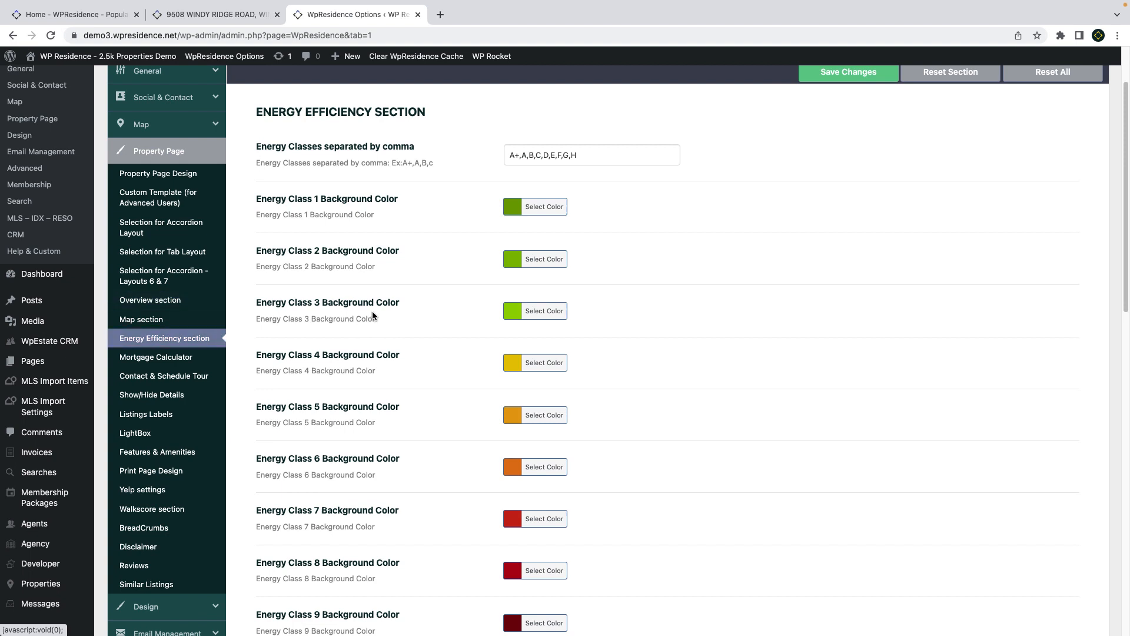
# - Append class I to the Energy Classes list so it runs A+ through I
pyautogui.click(592, 154)
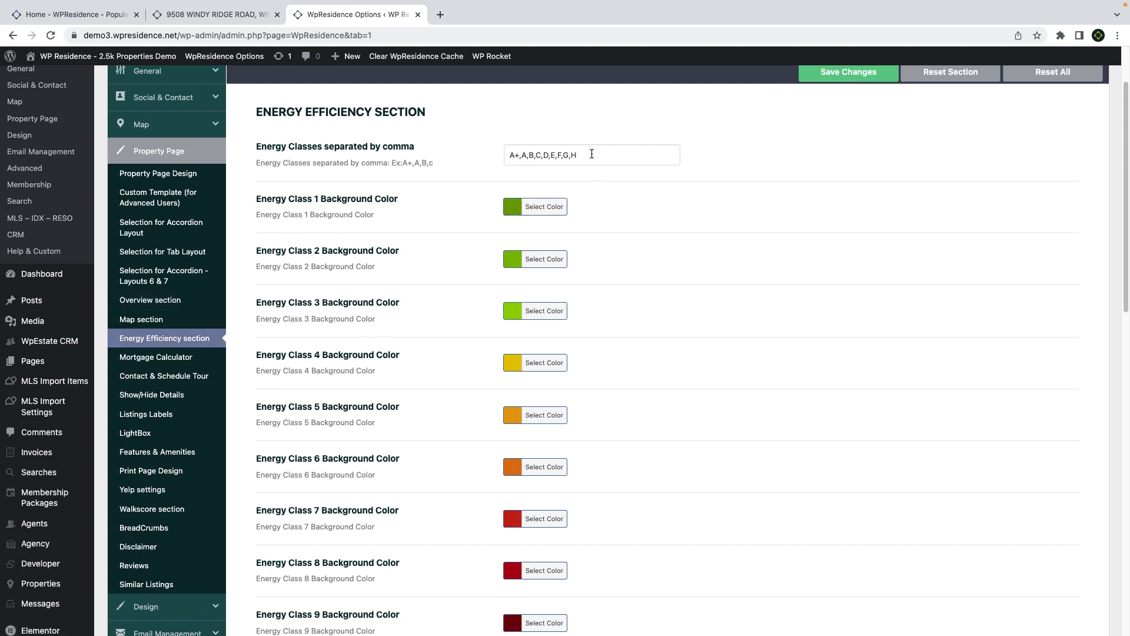
pyautogui.write(',i')
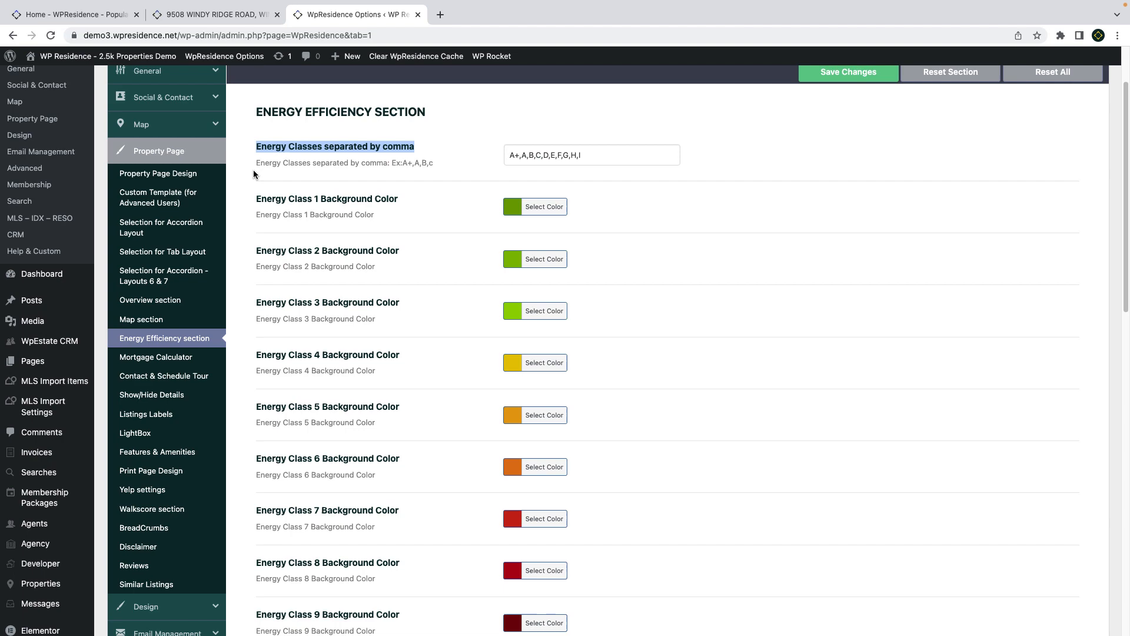
pyautogui.scroll(-3)
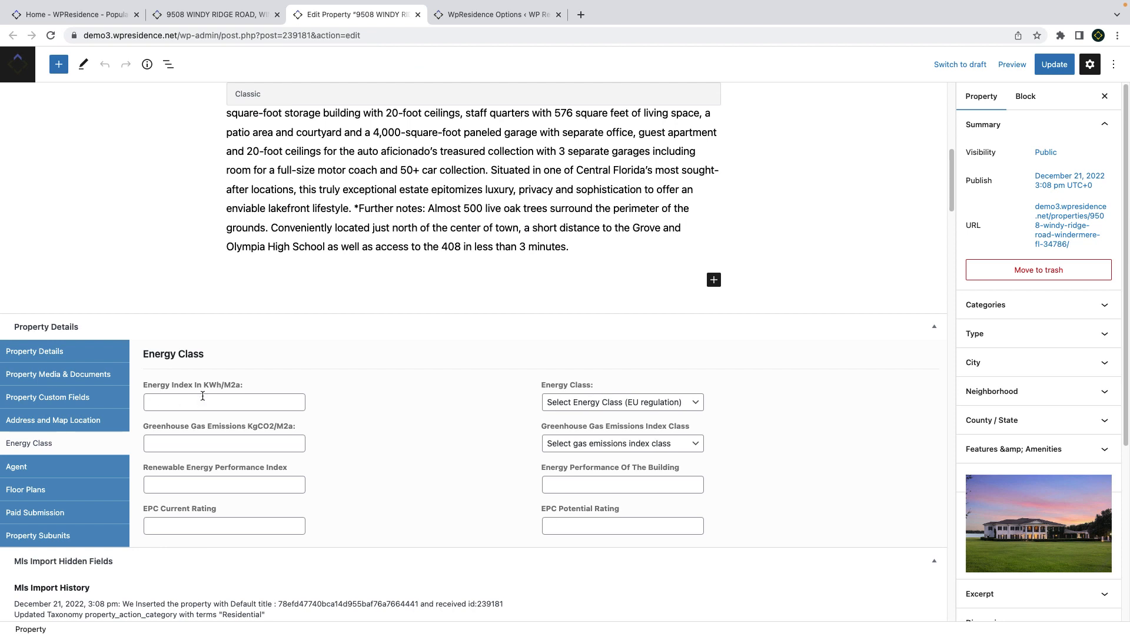
# - Review the EPC current rating and gas emissions classes on the property edit page
pyautogui.click(224, 525)
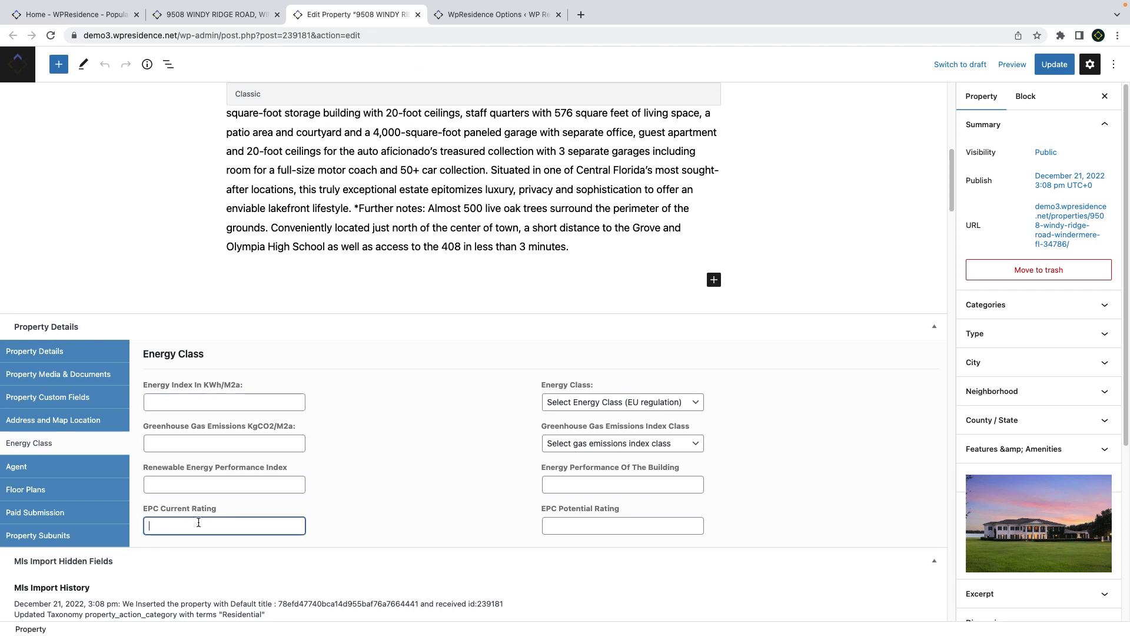
pyautogui.click(622, 442)
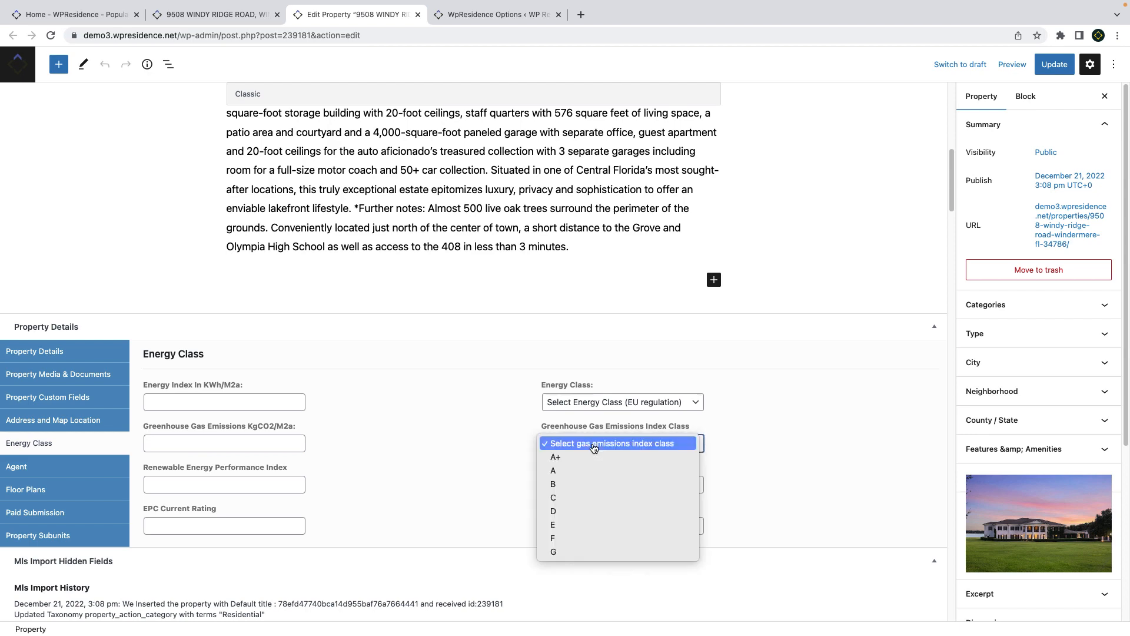
pyautogui.click(501, 14)
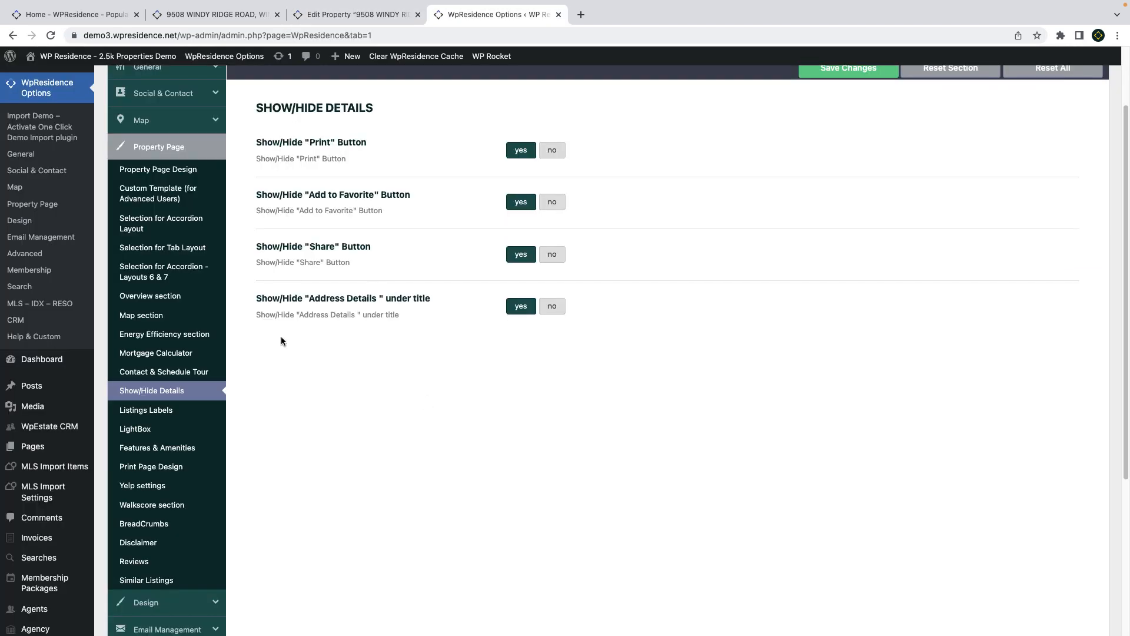
pyautogui.moveTo(171, 429)
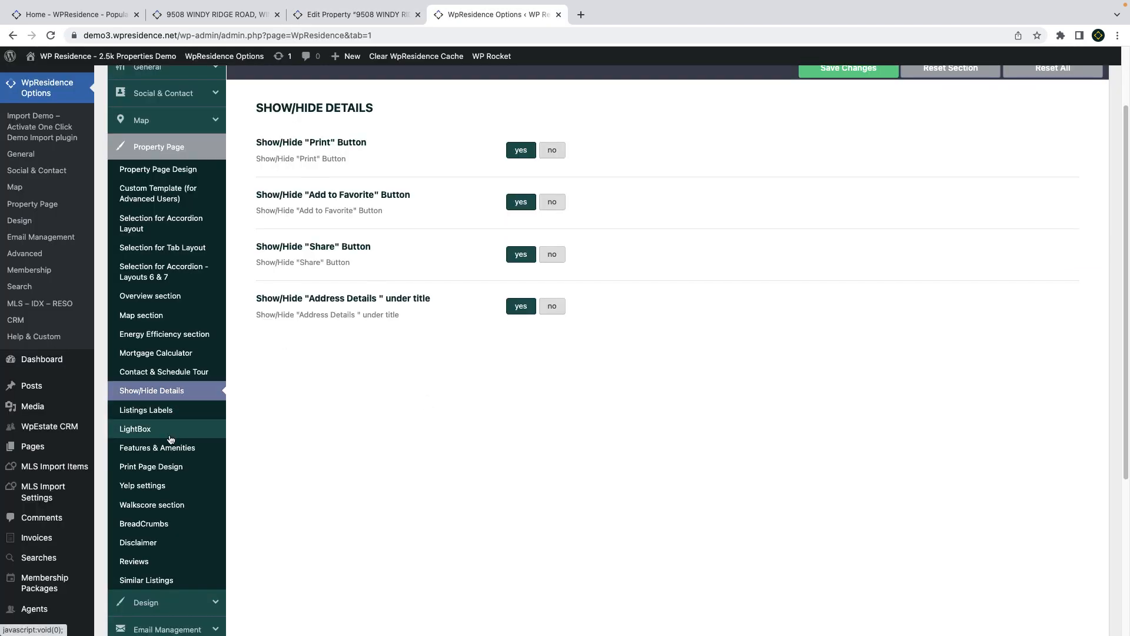
# - Add action category and status to the breadcrumb taxonomies alongside category, city and area
pyautogui.click(143, 523)
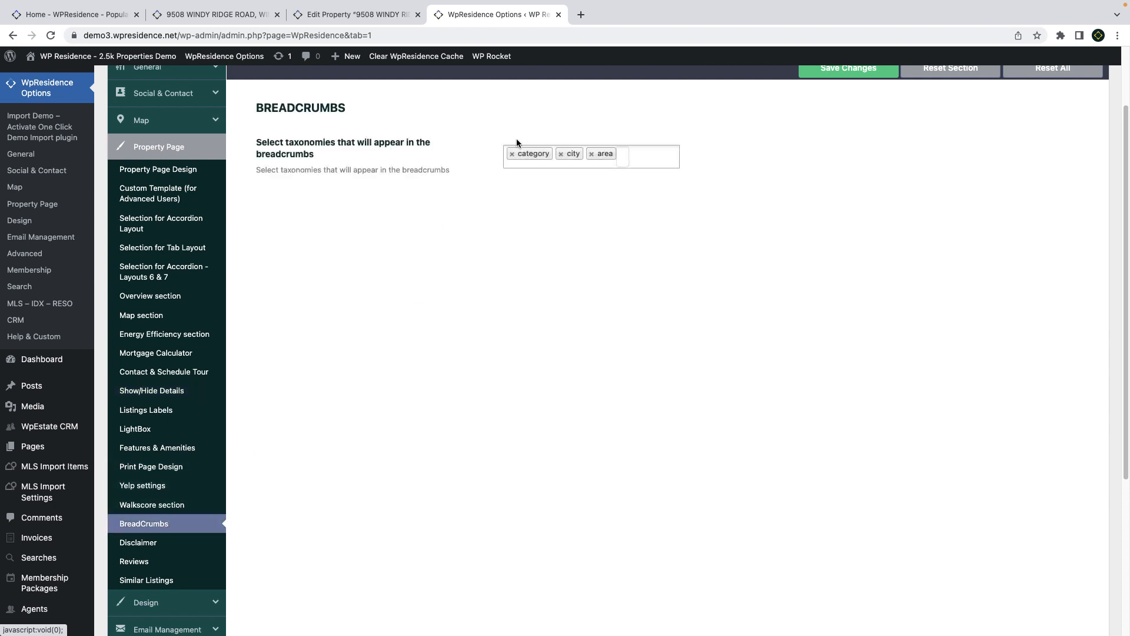
pyautogui.click(645, 155)
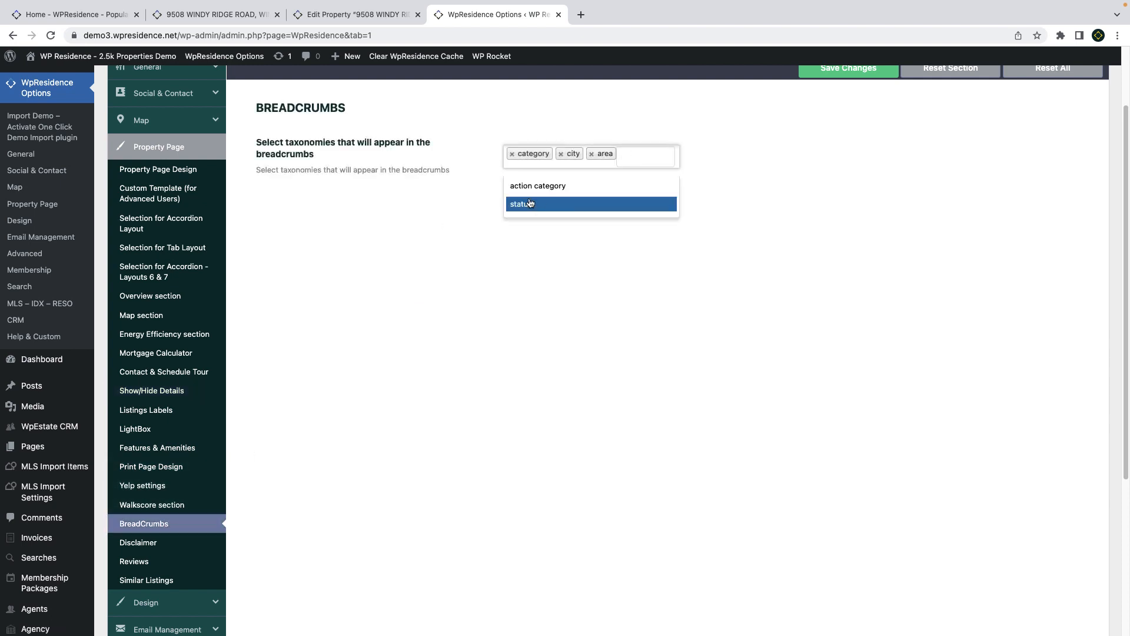
pyautogui.click(537, 186)
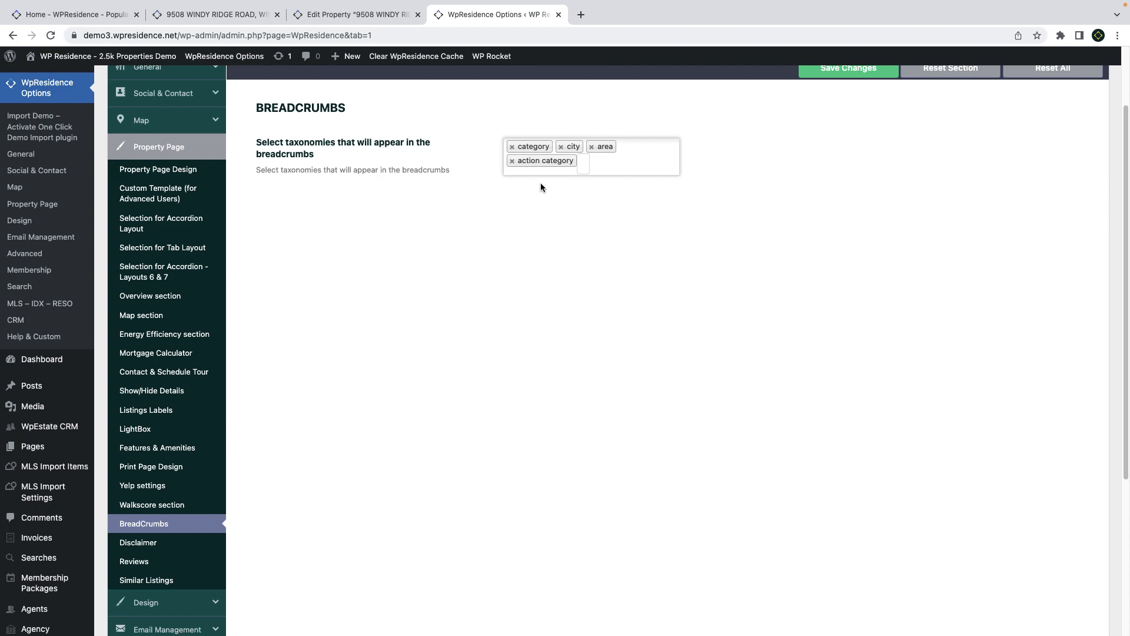
pyautogui.click(614, 164)
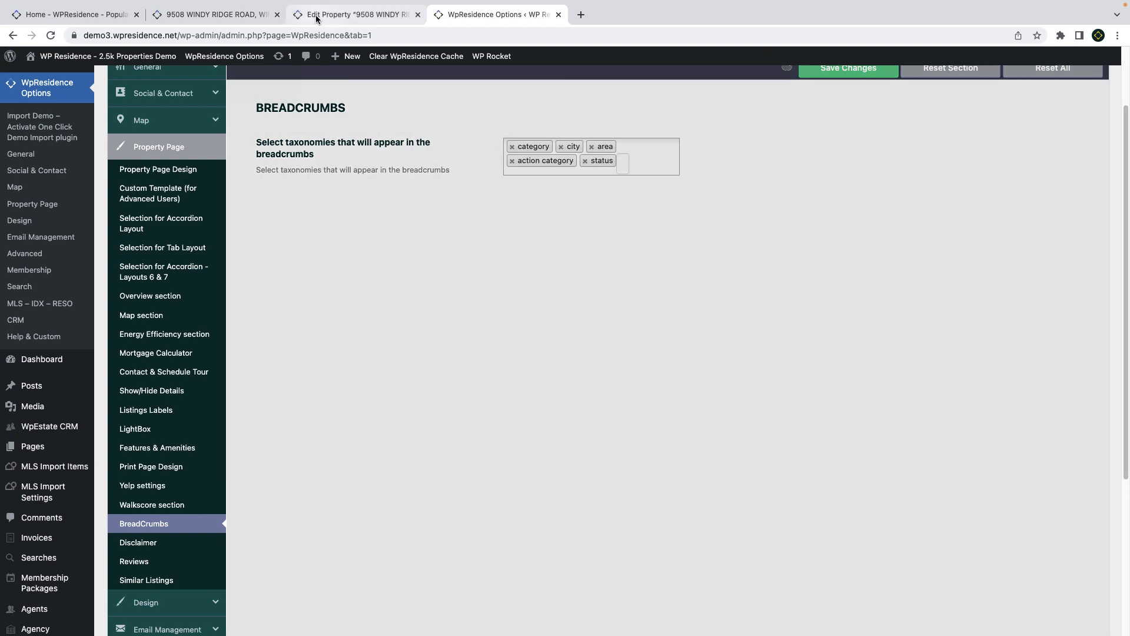
pyautogui.click(138, 541)
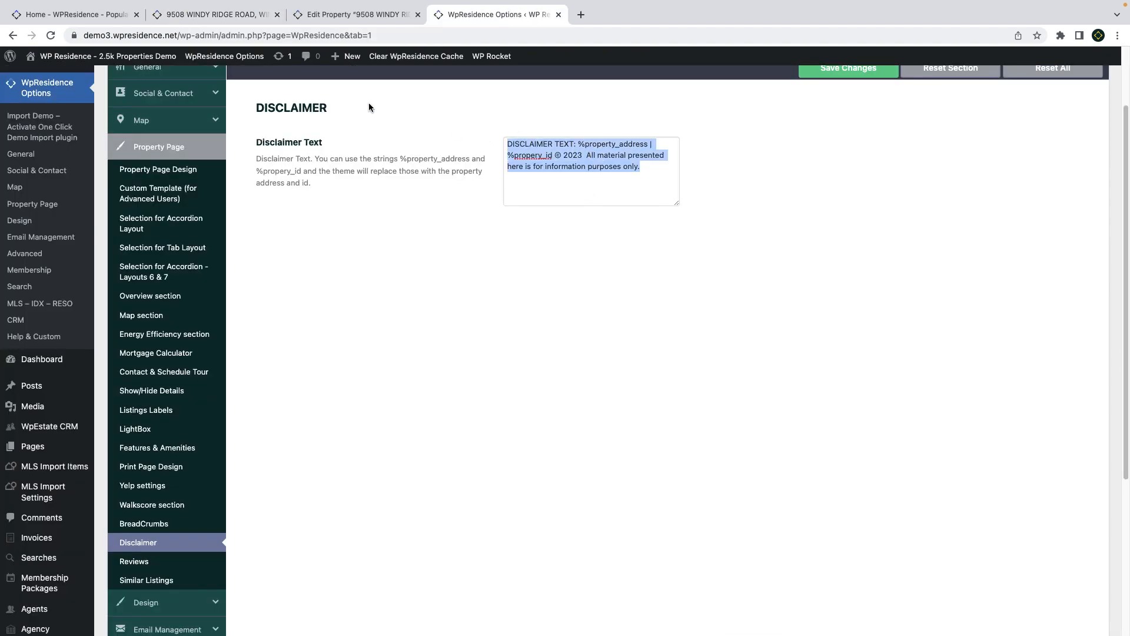
# - View the filled-in disclaimer address and ID on the live property page, then return to options
pyautogui.click(214, 14)
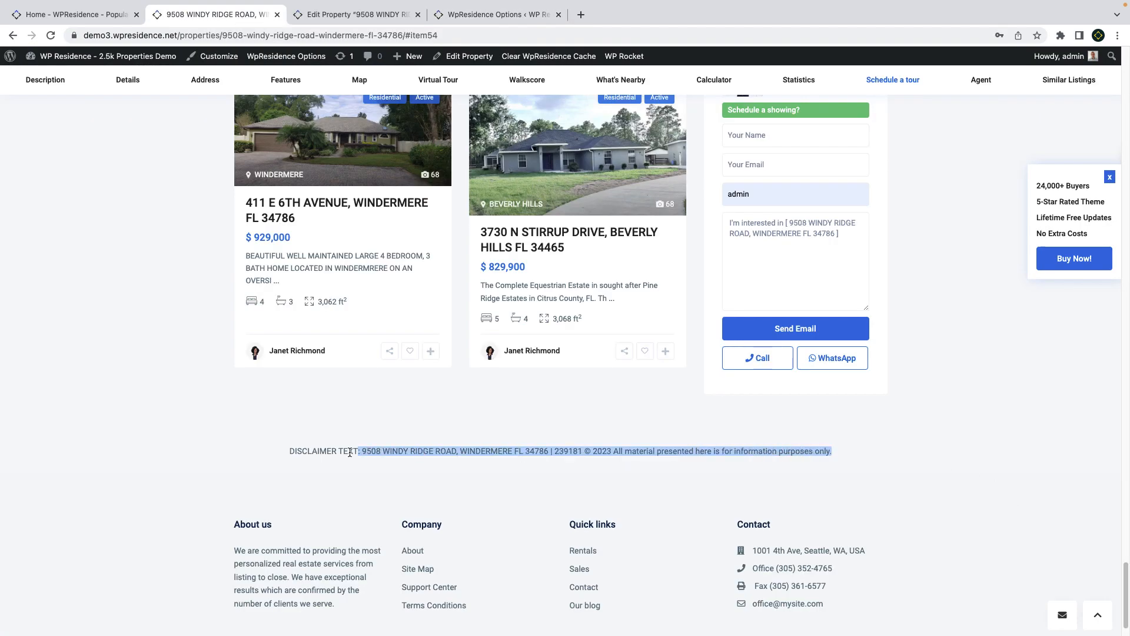
pyautogui.click(502, 14)
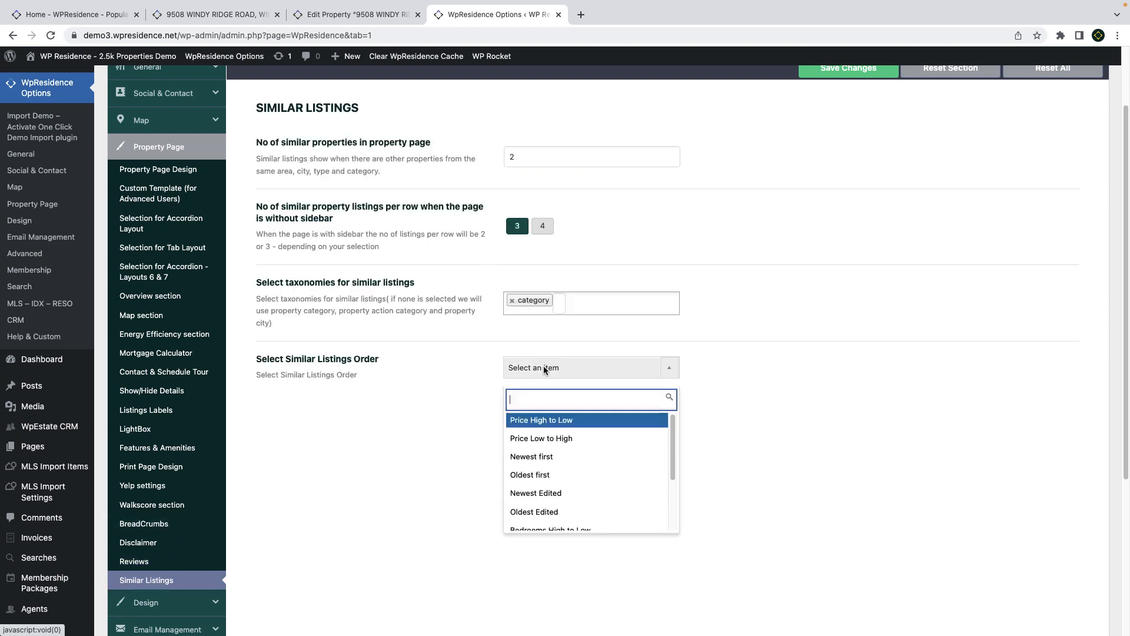
# - Review the Custom Template (for Advanced Users) settings, then leave the admin for the WP Residence homepage
pyautogui.click(547, 371)
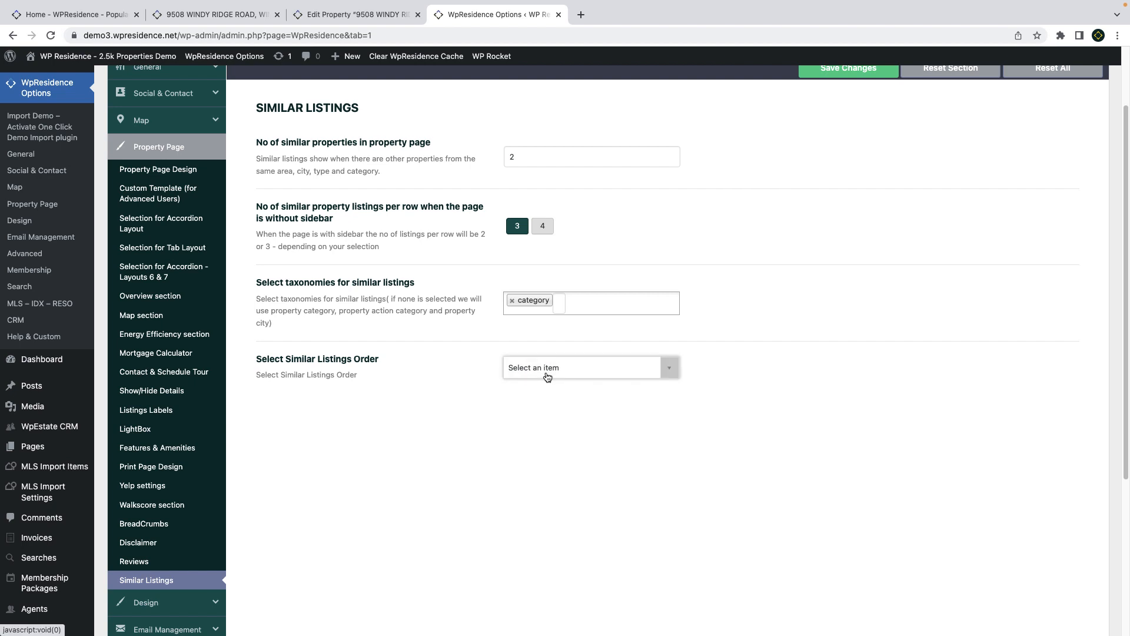
pyautogui.click(159, 193)
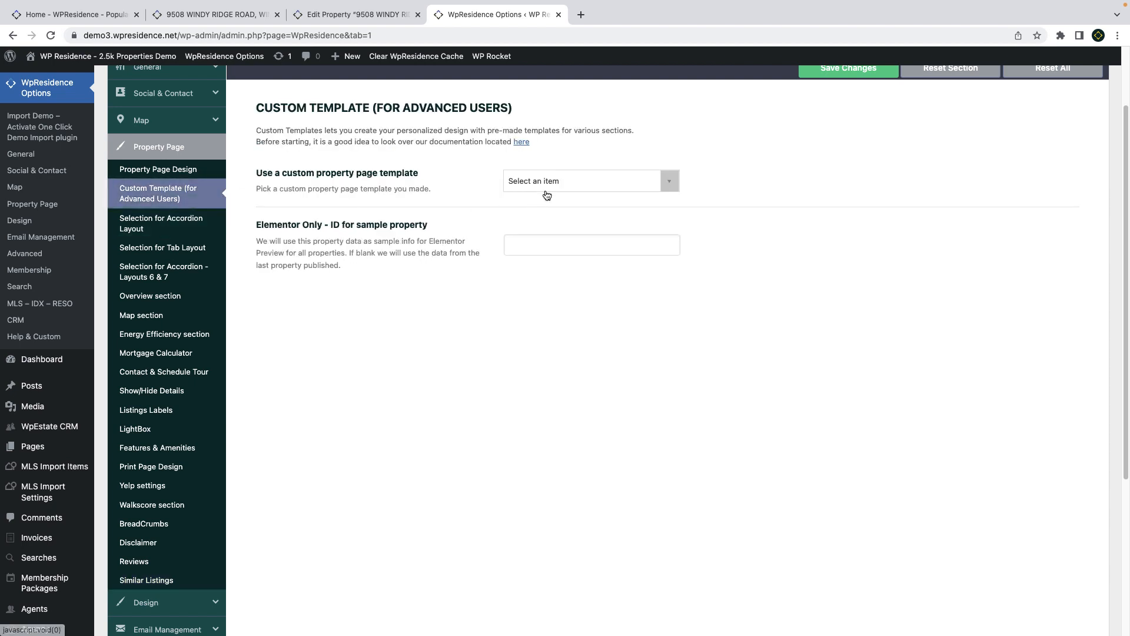
pyautogui.click(591, 181)
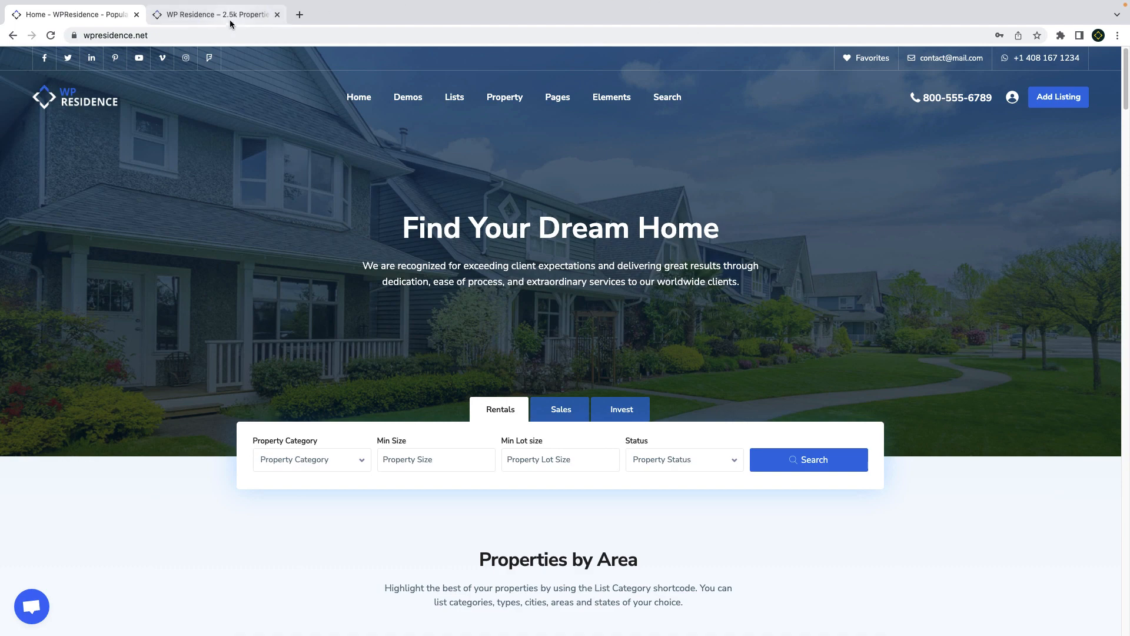
# - Show the MLS properties demo homepage with the Buy Now promo box dismissed
pyautogui.click(215, 16)
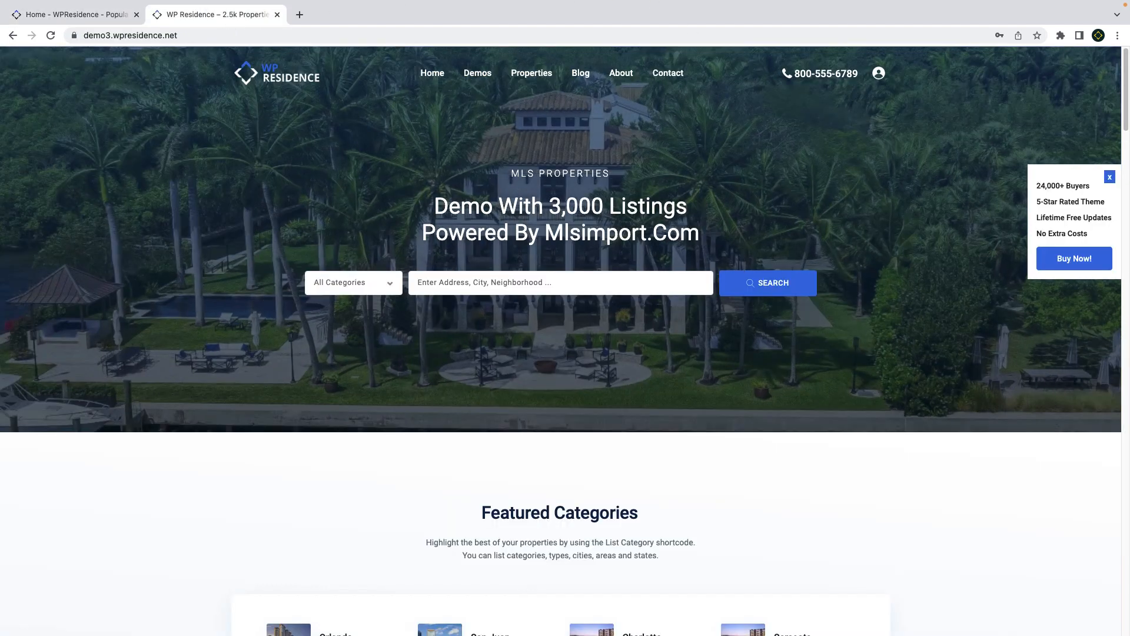
pyautogui.moveTo(1109, 177)
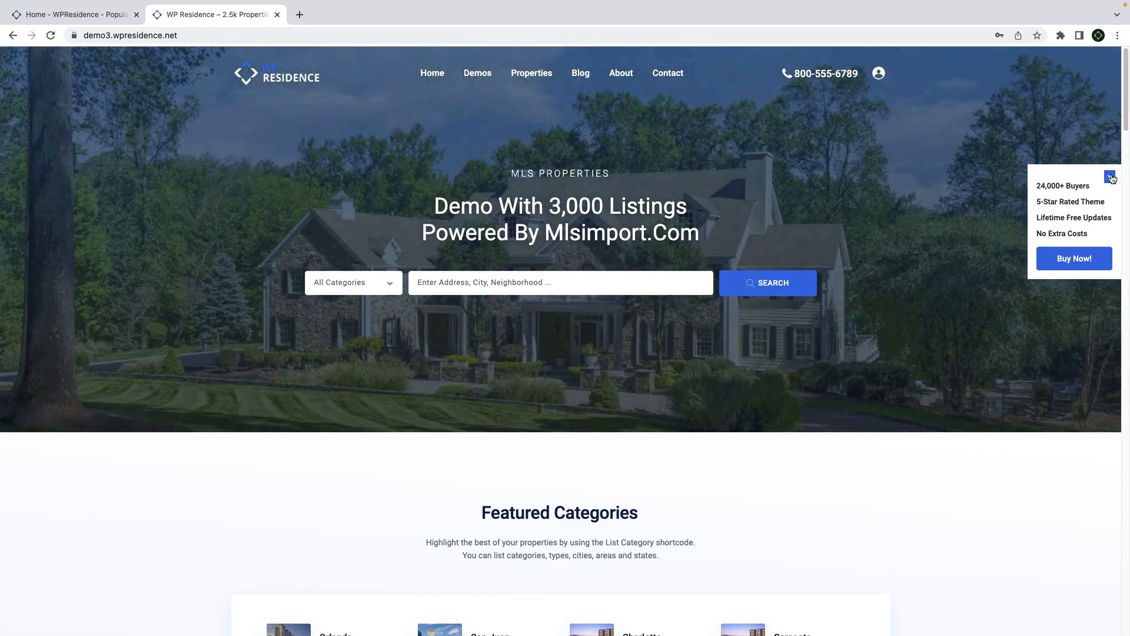
pyautogui.click(1112, 177)
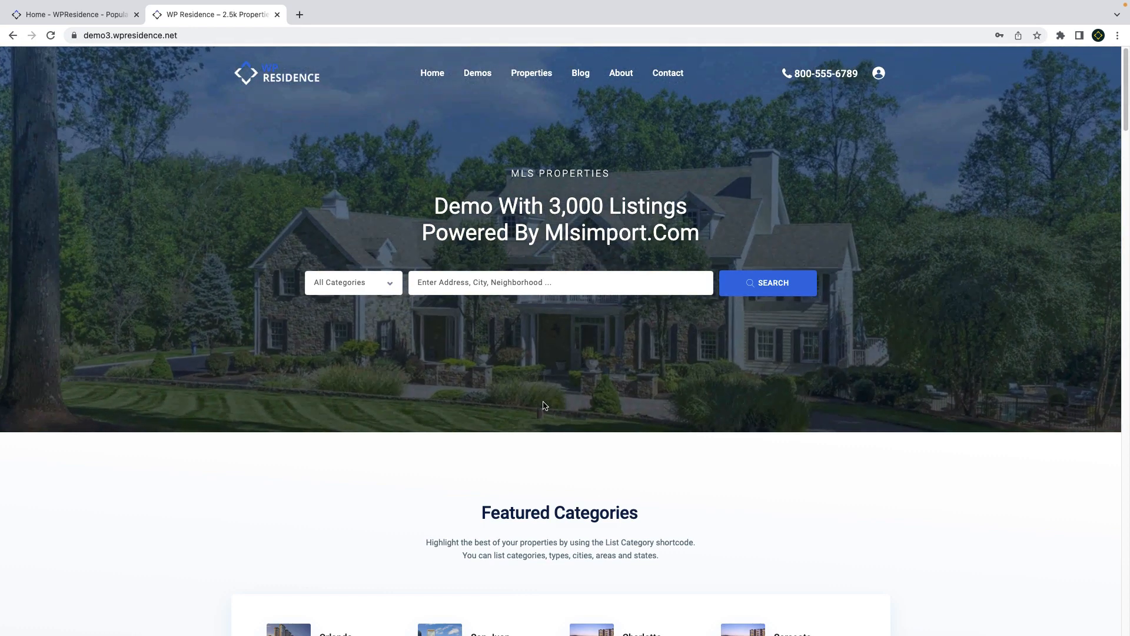